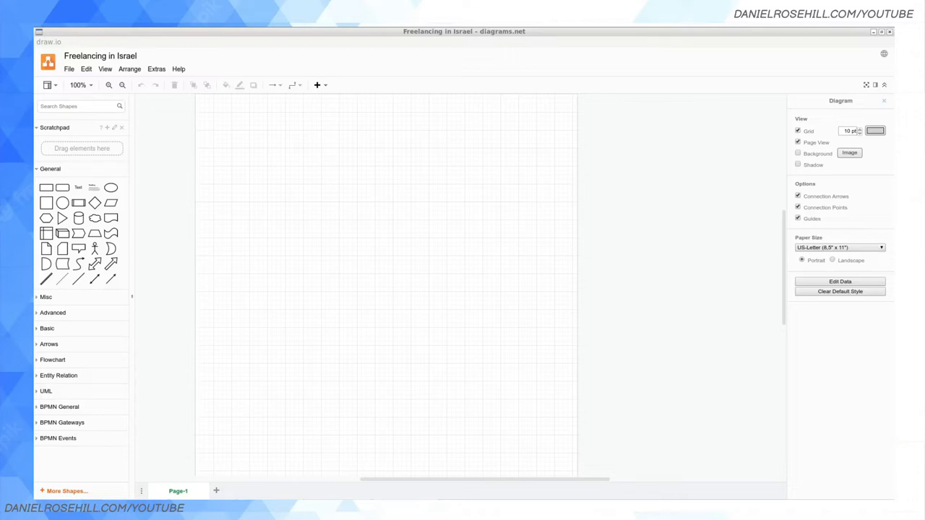
# Place an Actor stick figure from the 'person' shape search and label it Freelancer
pyautogui.write('person')
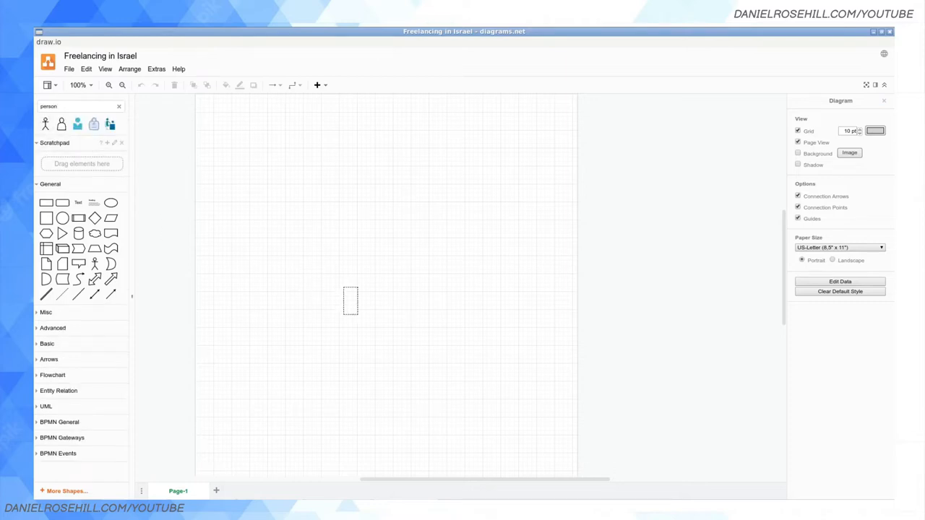
pyautogui.moveTo(34, 115); pyautogui.dragTo(392, 289)
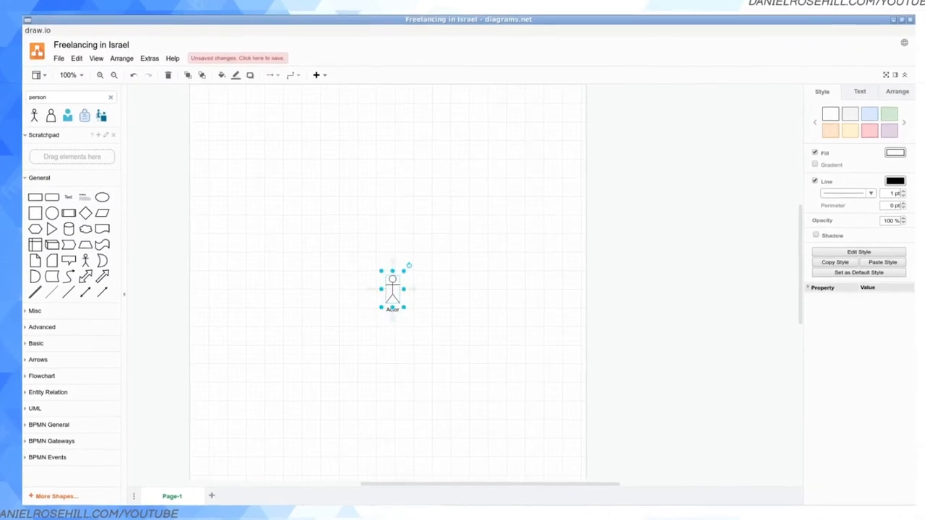
pyautogui.doubleClick(392, 309)
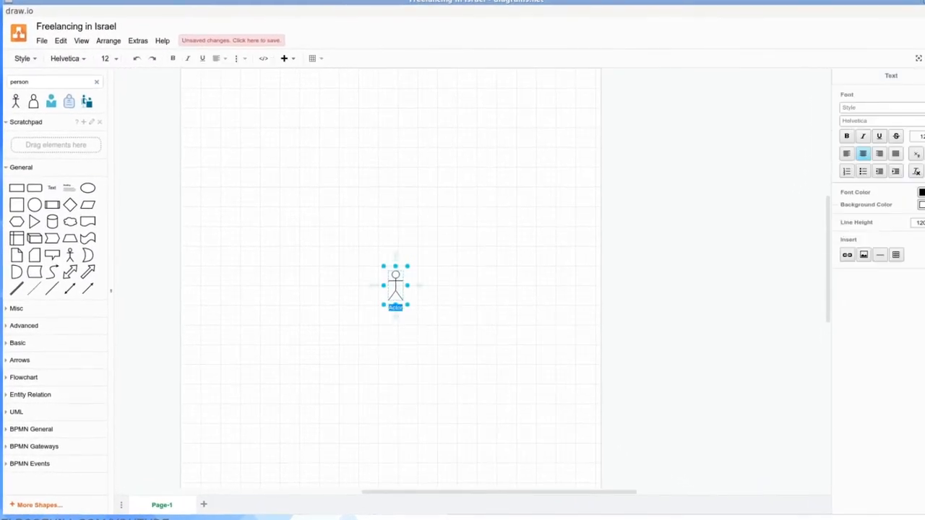
pyautogui.write('Freelancer')
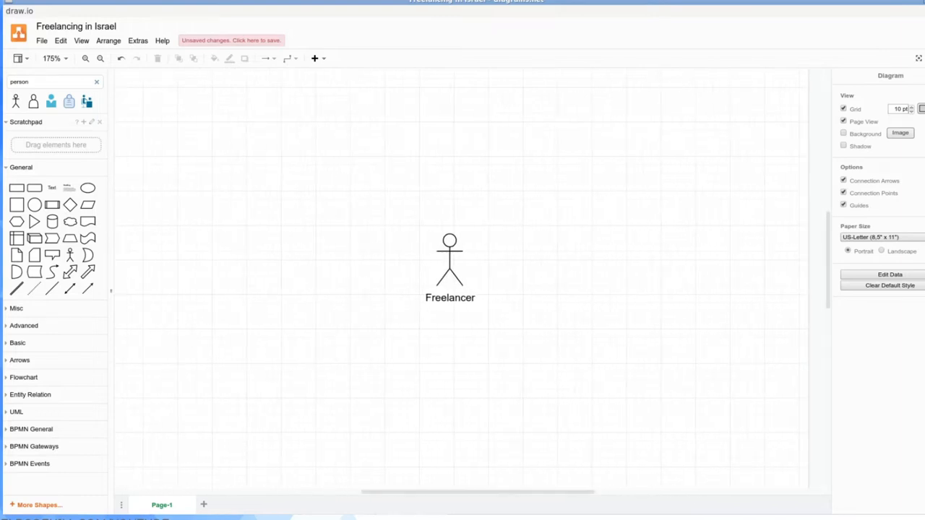
# Add a rectangle above-right of the figure labelled Tax Authority
pyautogui.moveTo(506, 157); pyautogui.dragTo(610, 209)
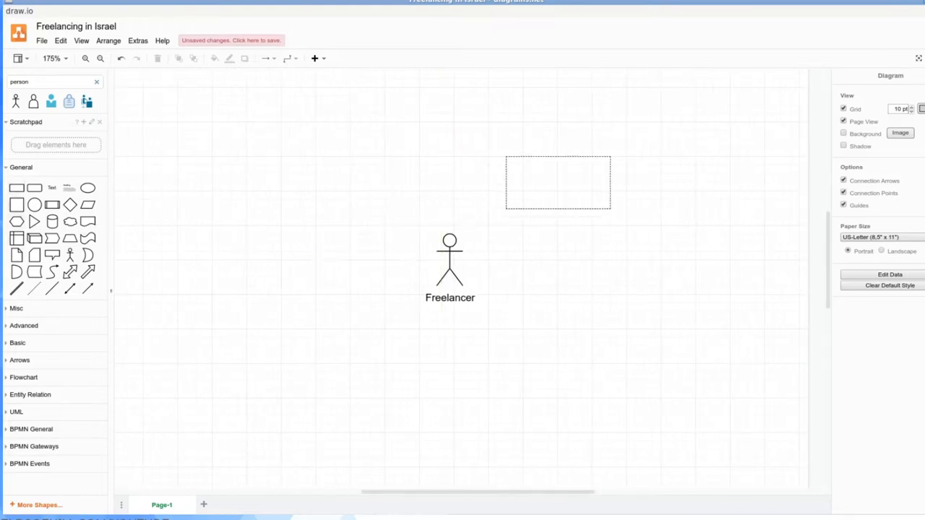
pyautogui.doubleClick(558, 182)
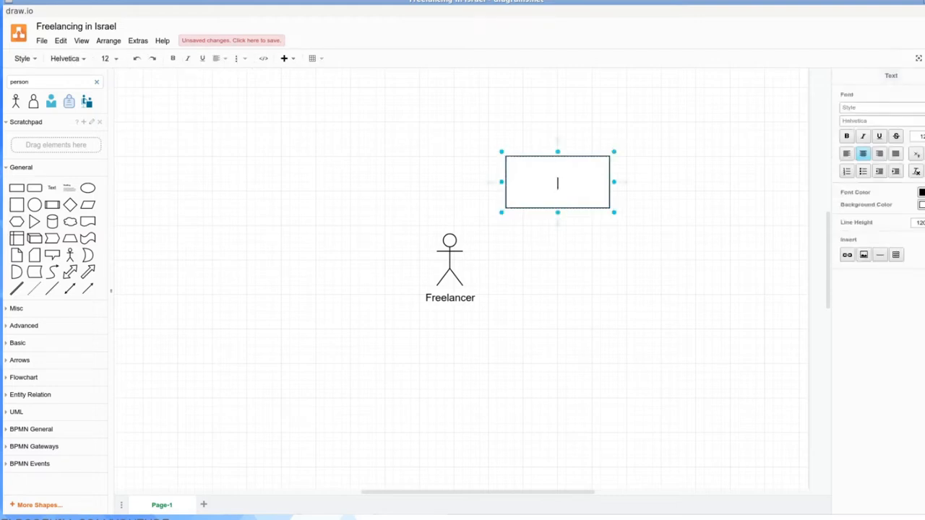
pyautogui.write('Tax Authority')
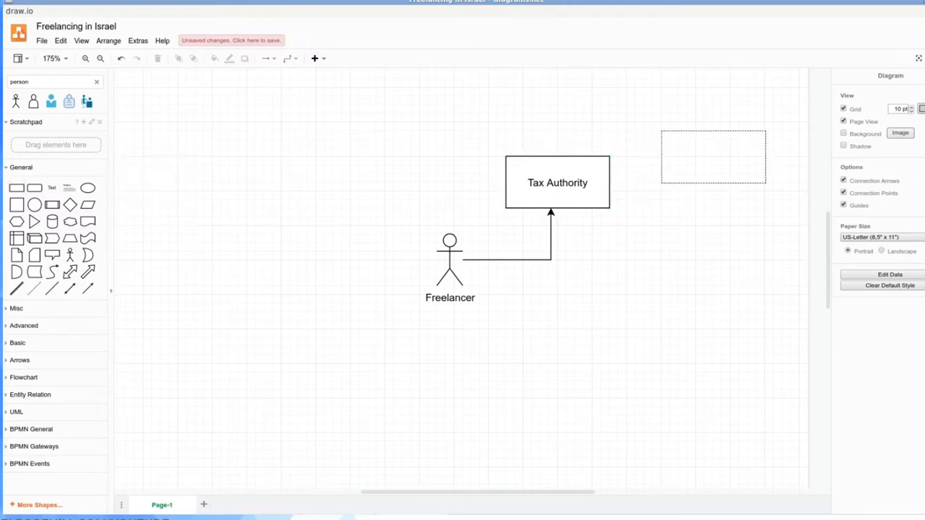
# Label the new box Maam and add a placeholder text label on the Tax Authority arrow
pyautogui.doubleClick(714, 157)
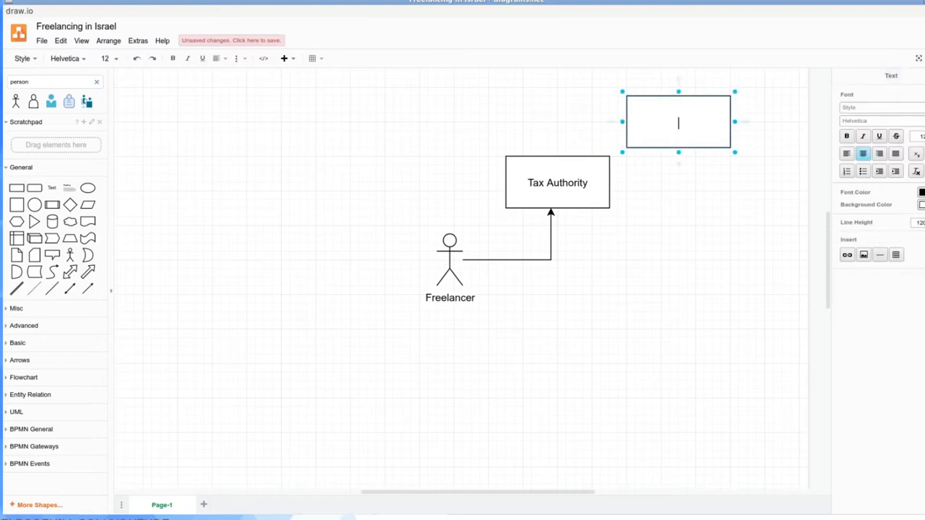
pyautogui.write('Maam')
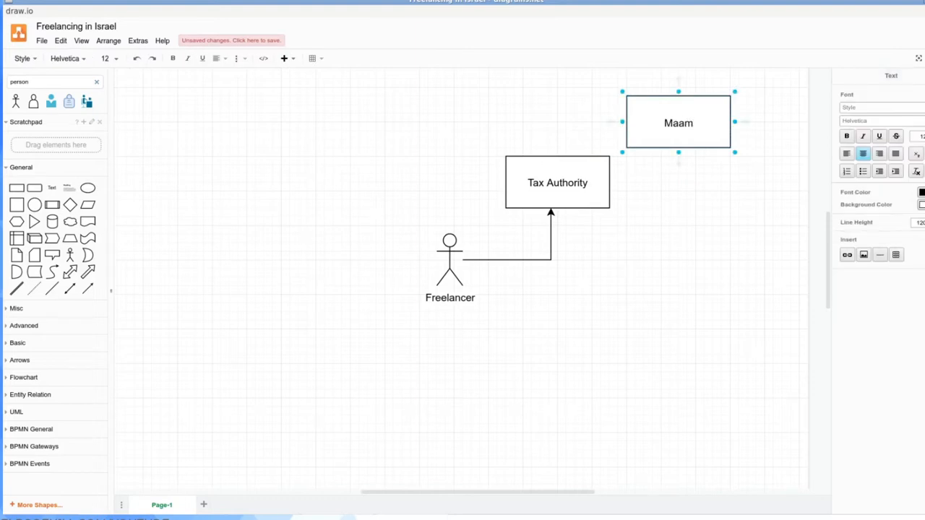
pyautogui.doubleClick(678, 122)
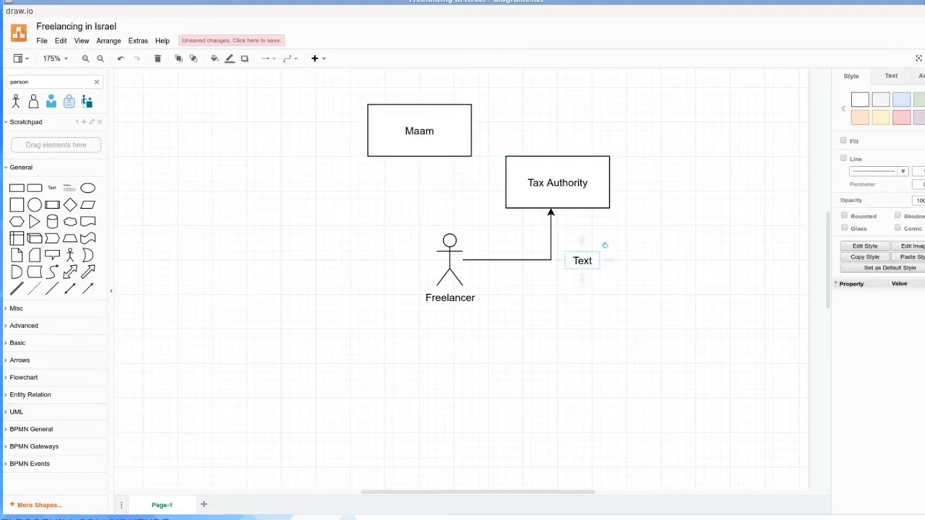
# Replace the arrow placeholder with '6 times per year', 'Report advanced' and the Hebrew term מקדמ
pyautogui.doubleClick(582, 260)
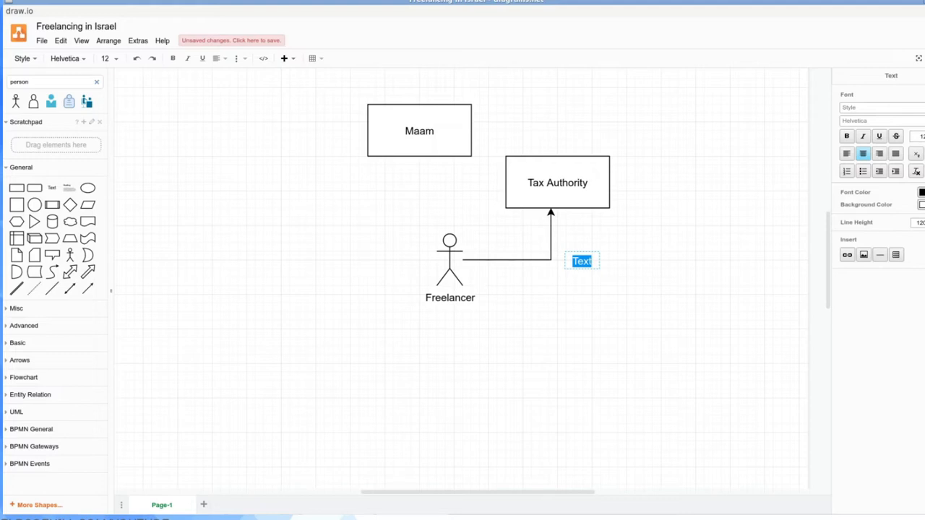
pyautogui.write('6')
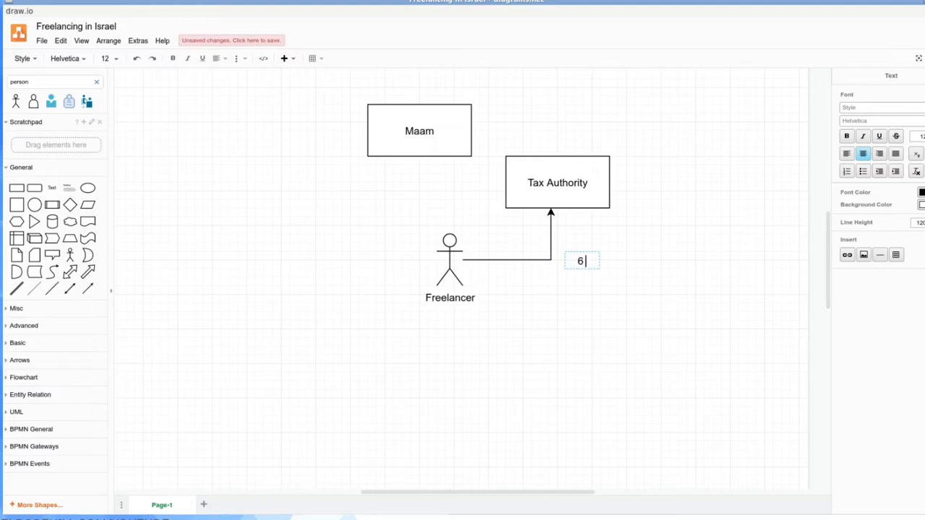
pyautogui.write('times per year')
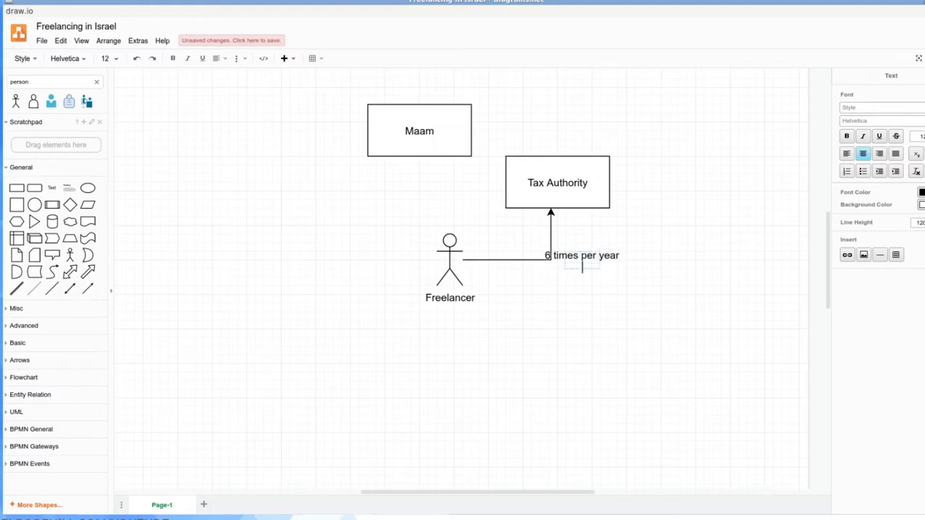
pyautogui.write('Report adv')
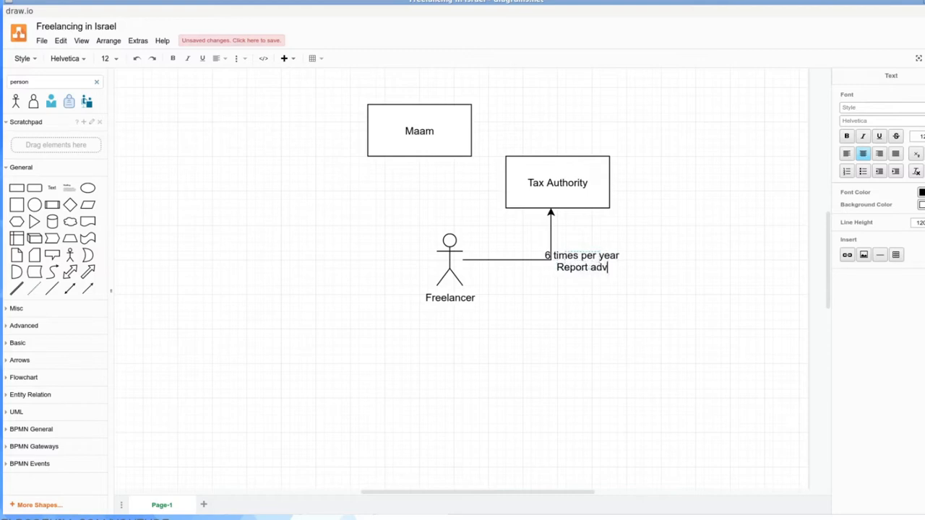
pyautogui.write('anced')
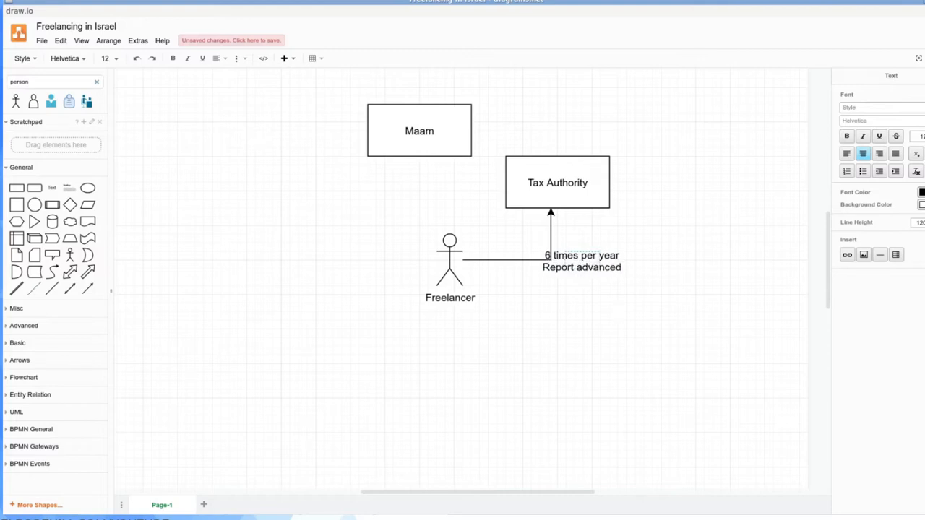
pyautogui.write('מקדמות')
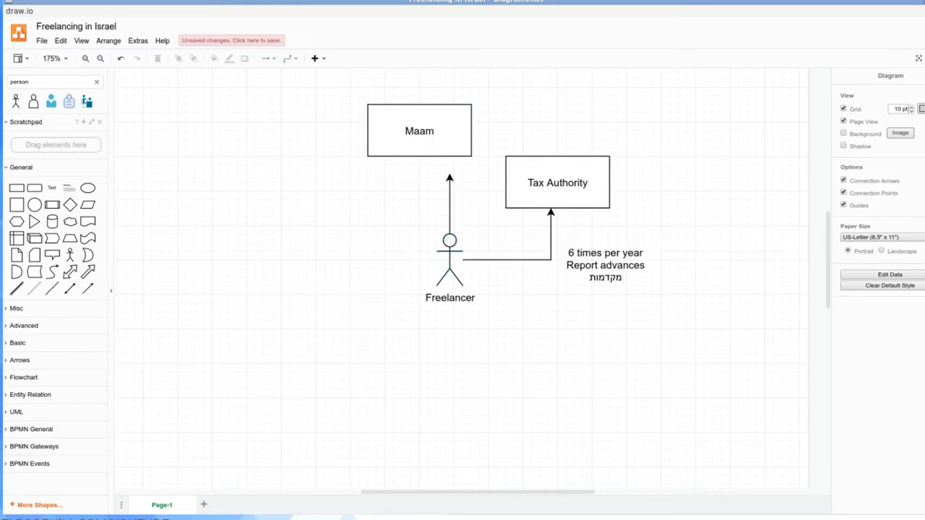
# Label the arrow to Maam 'Yearly report attesting that you are under the VAT limit'
pyautogui.click(450, 195)
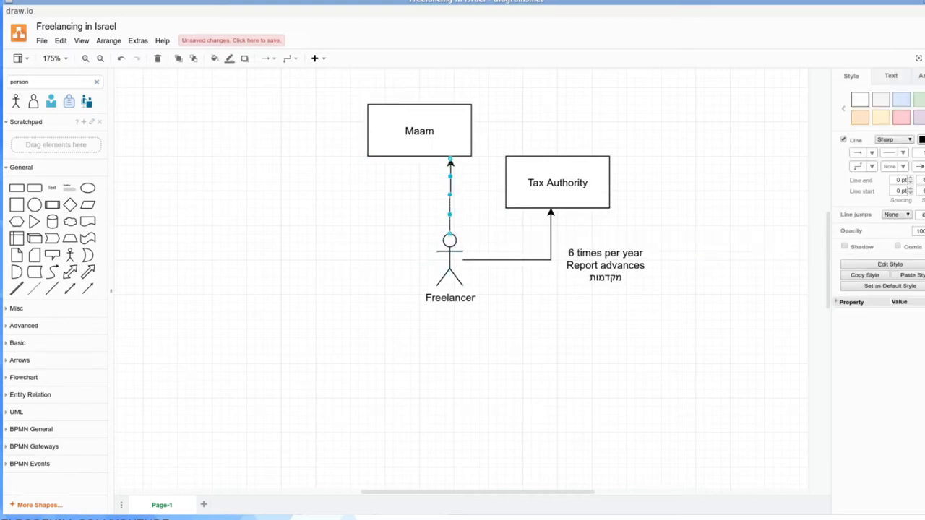
pyautogui.doubleClick(449, 195)
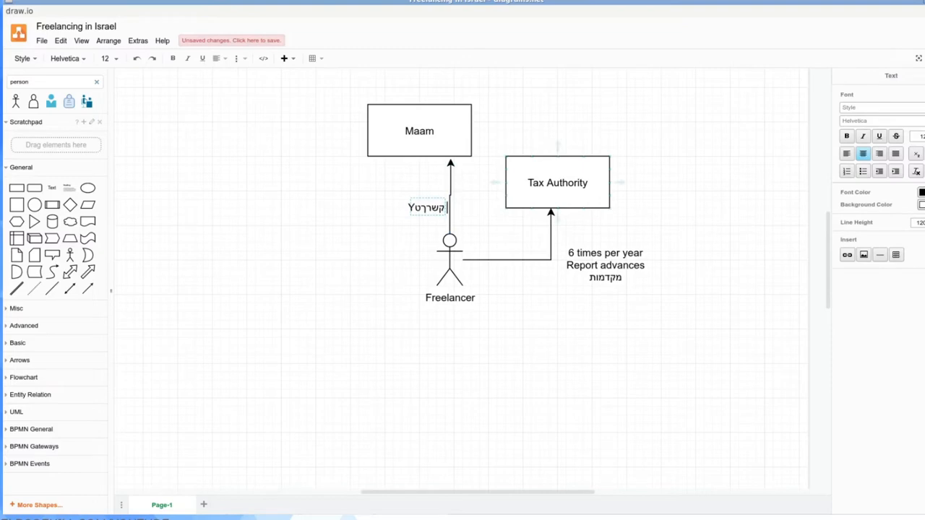
pyautogui.write('Yearly report')
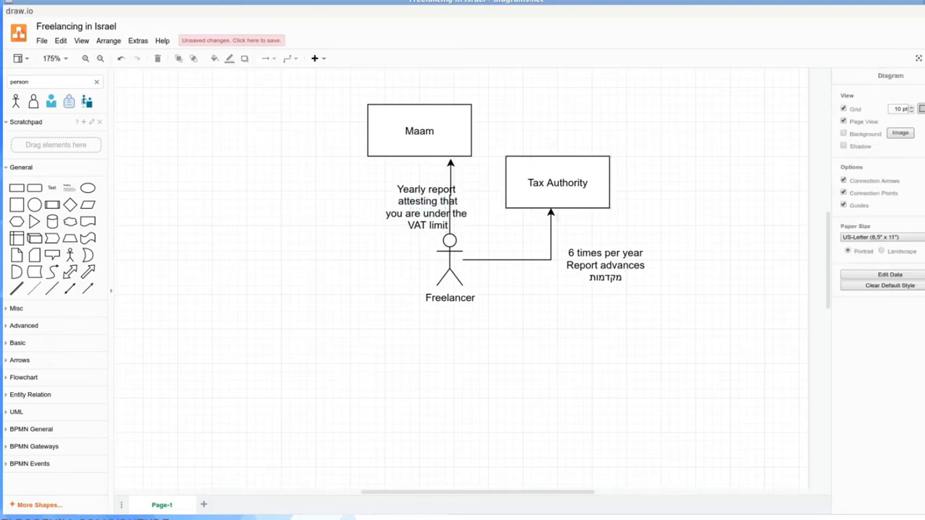
# Reduce the VAT limit note to a smaller font size from the toolbar
pyautogui.click(416, 207)
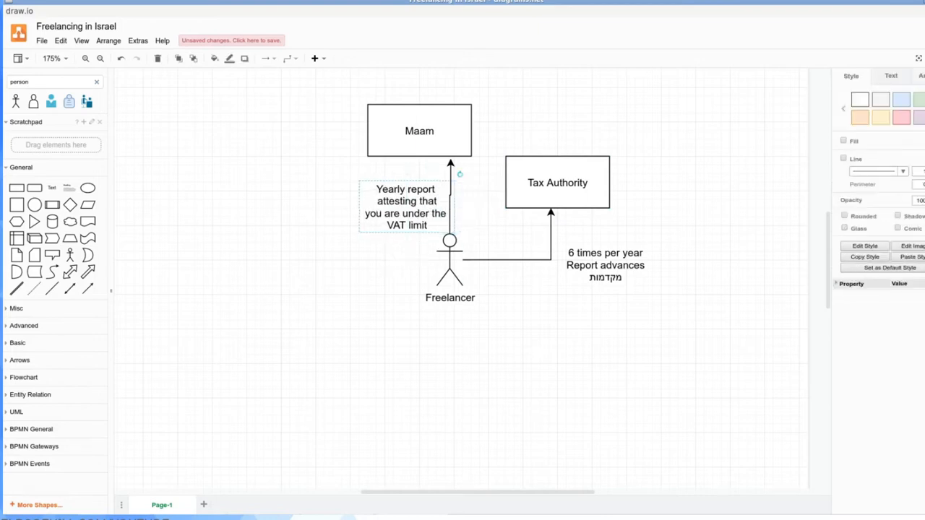
pyautogui.doubleClick(406, 207)
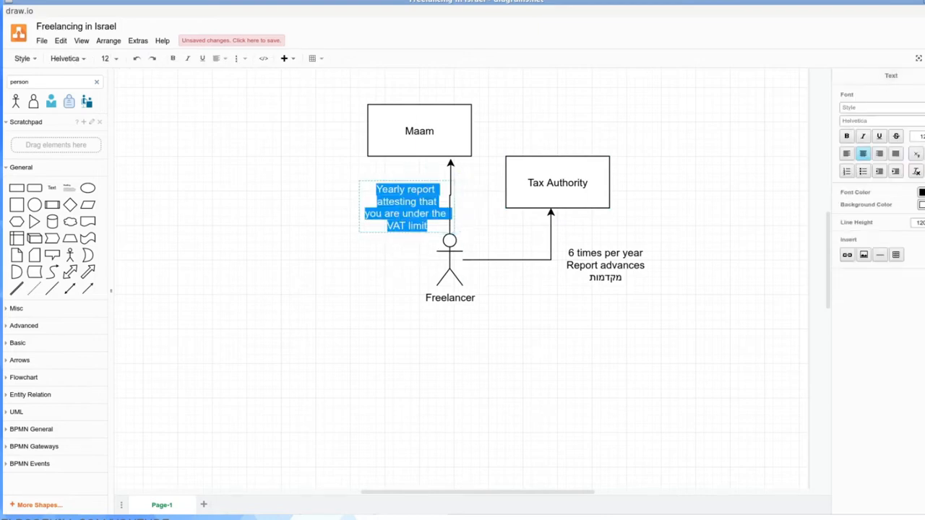
pyautogui.click(116, 59)
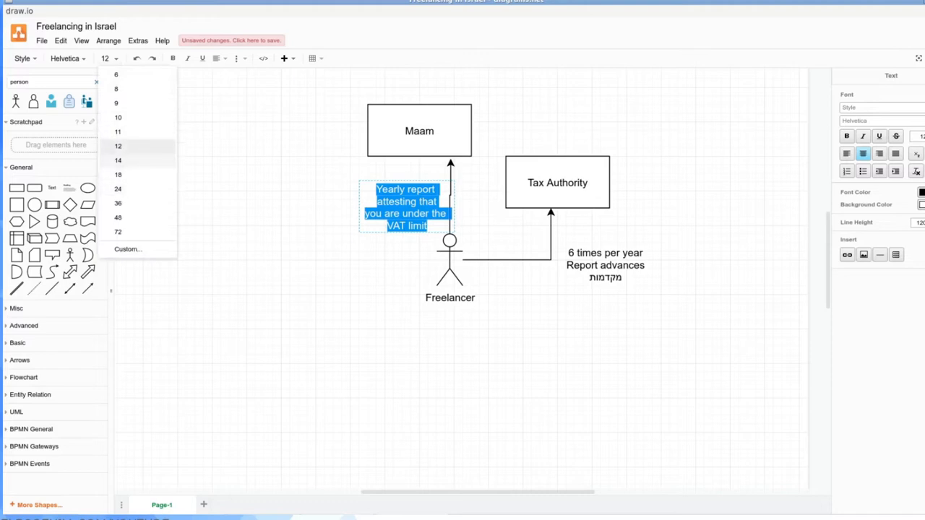
pyautogui.click(117, 118)
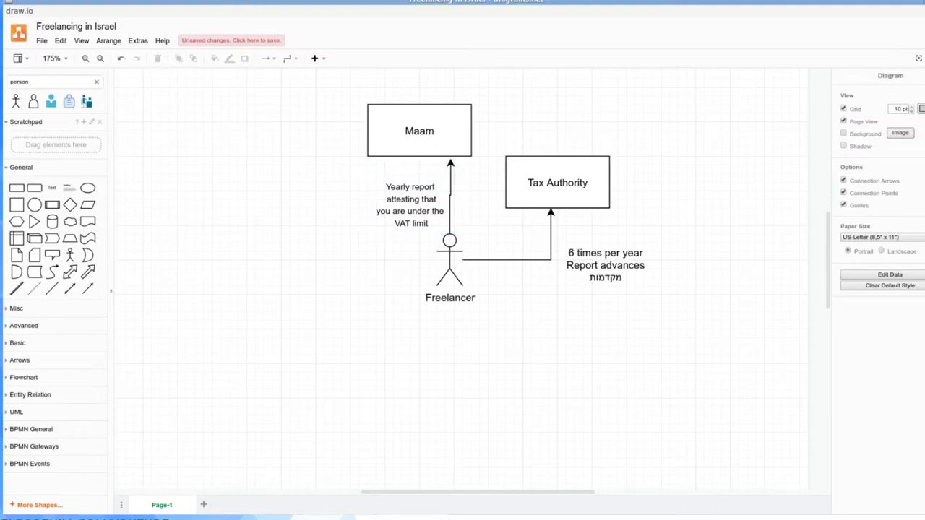
pyautogui.moveTo(449, 281)
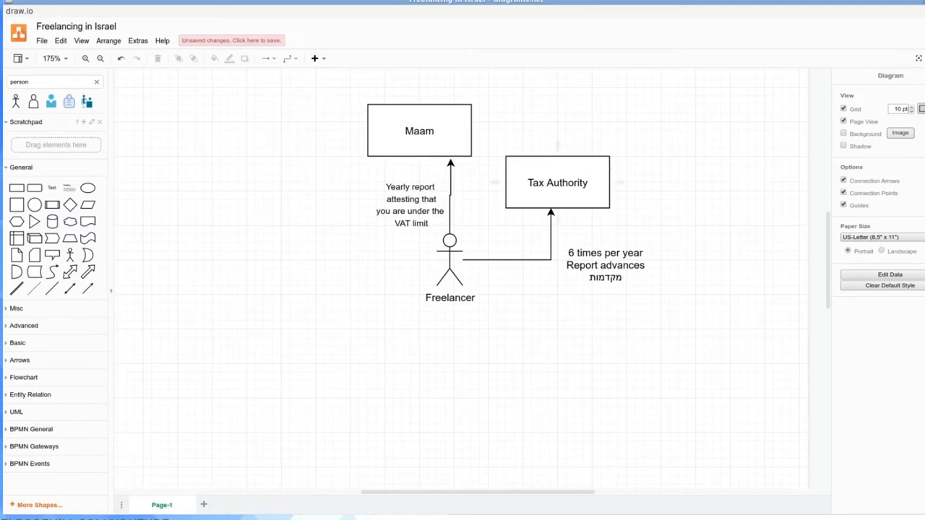
# Extend the Tax Authority box label with '(Mas Hachnasa)'
pyautogui.click(557, 182)
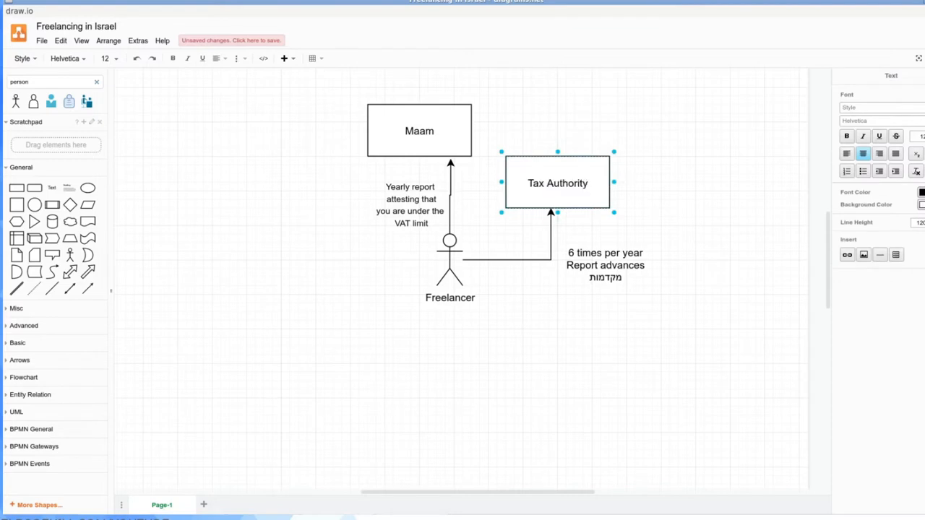
pyautogui.write('(M')
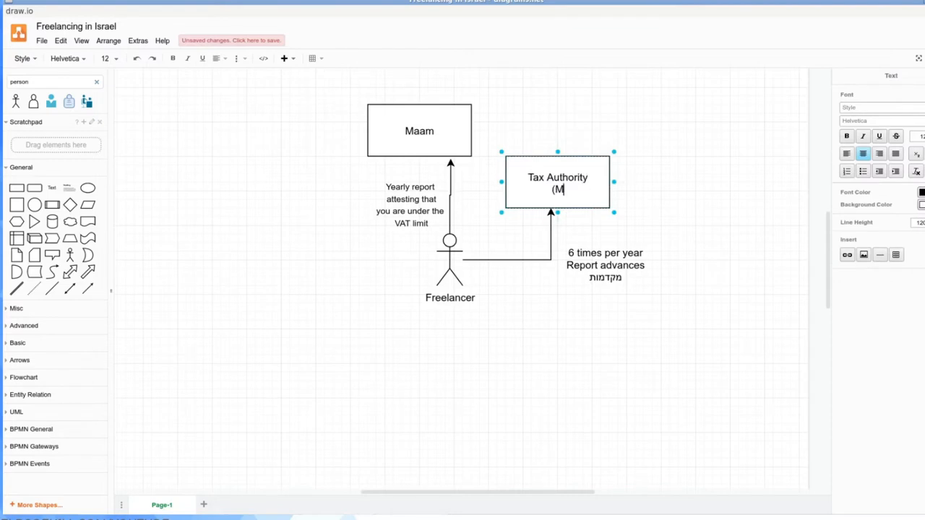
pyautogui.write('as Hach')
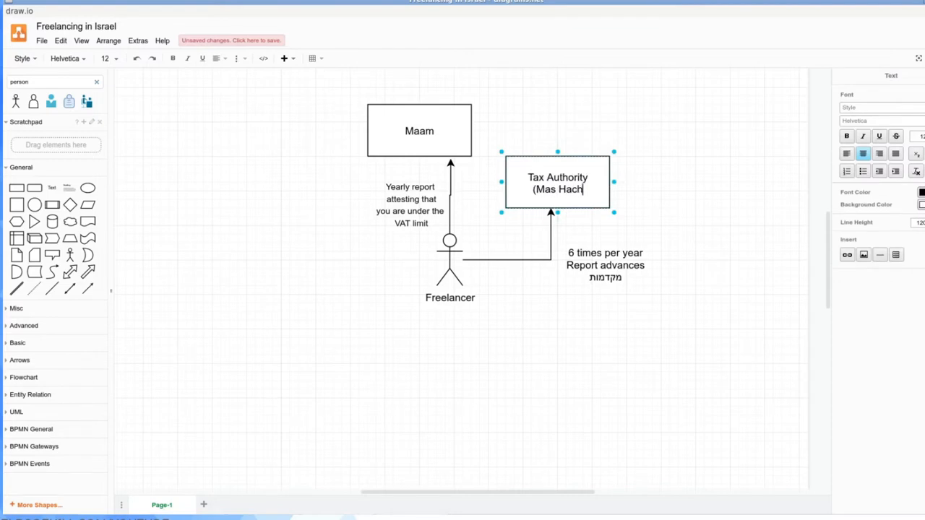
pyautogui.write('nasa')
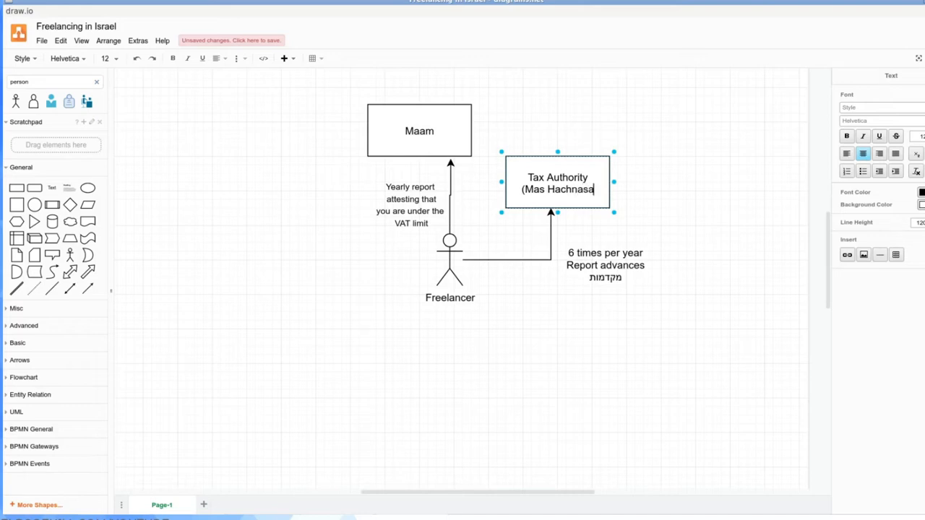
pyautogui.write(')')
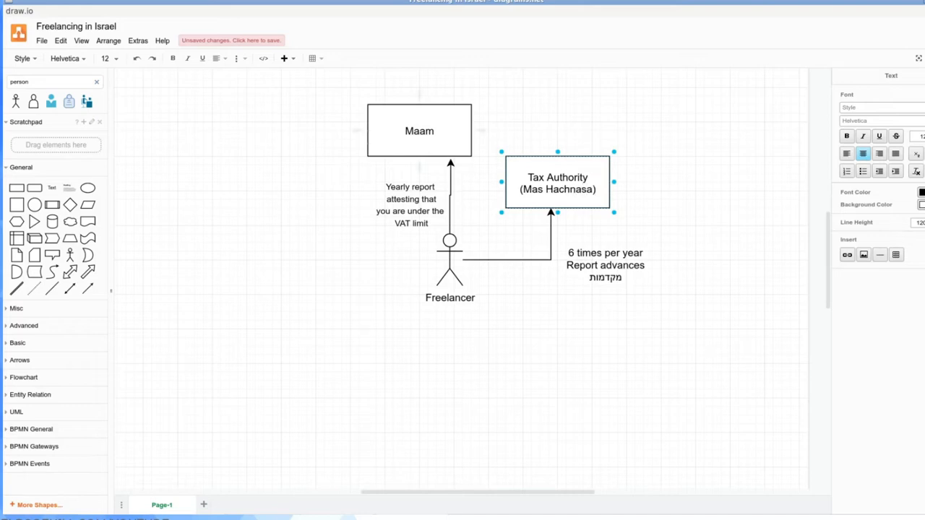
# Add a '(Tax Authority)' line under the Maam box label
pyautogui.click(419, 130)
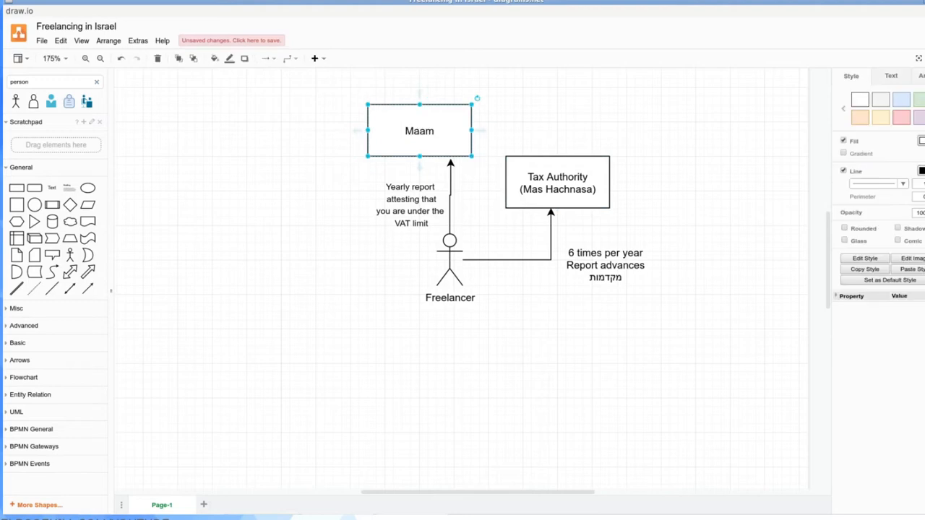
pyautogui.doubleClick(419, 131)
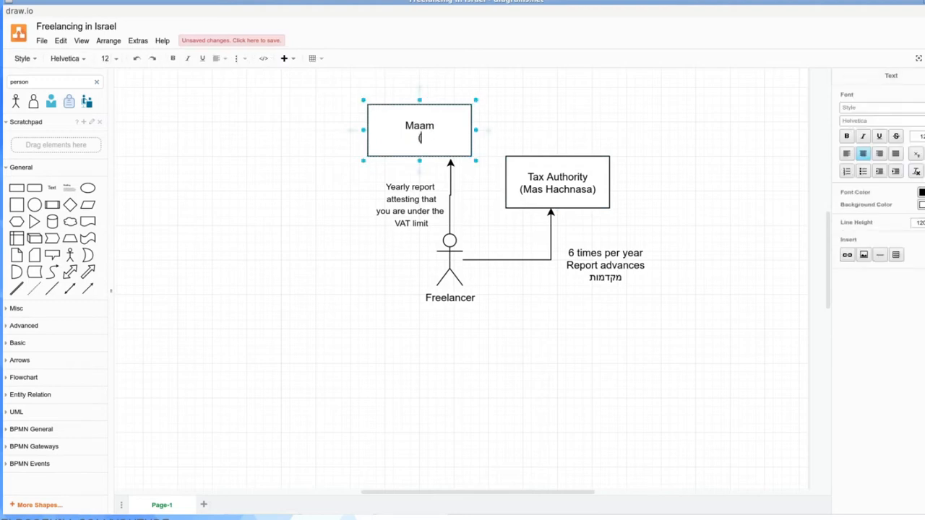
pyautogui.write('(Tax Authority)')
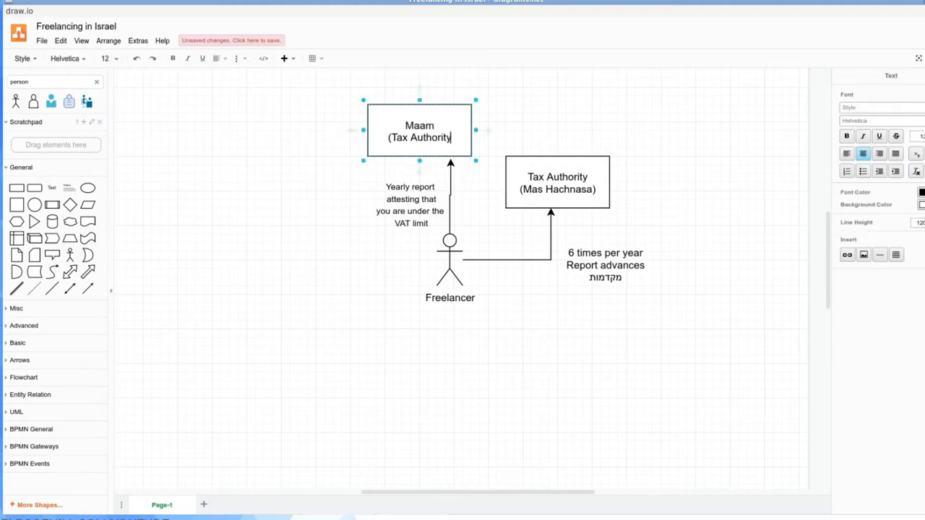
pyautogui.write(')')
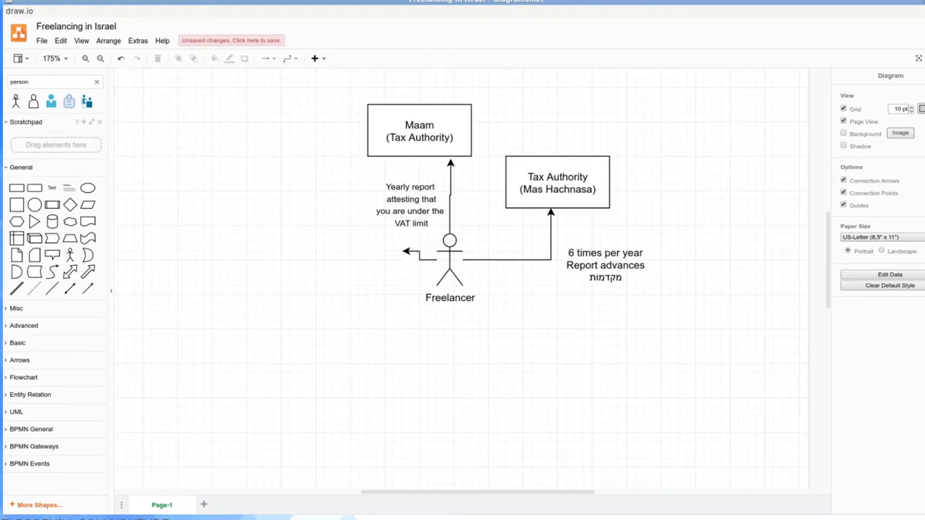
# Add a free text label '6 times per year reconciling Maam' beside the new arrow to Maam
pyautogui.click(412, 251)
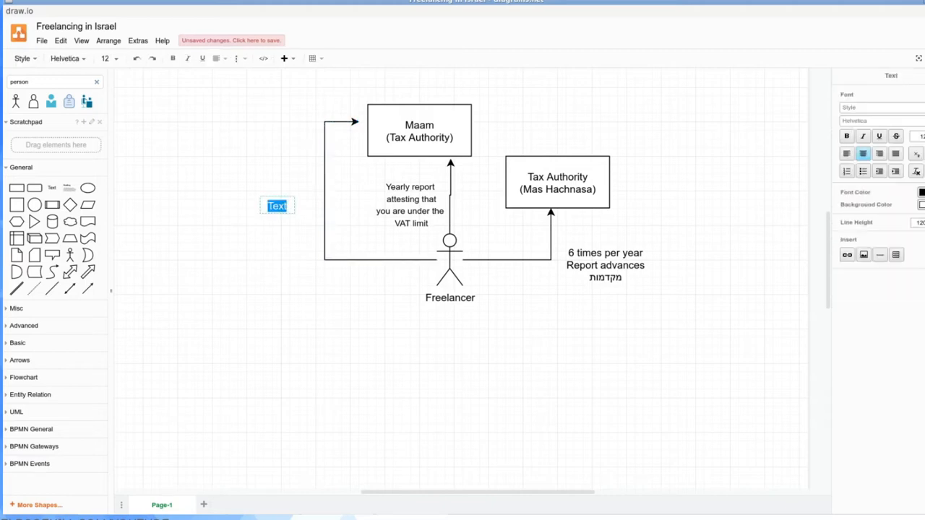
pyautogui.write('6 times per year')
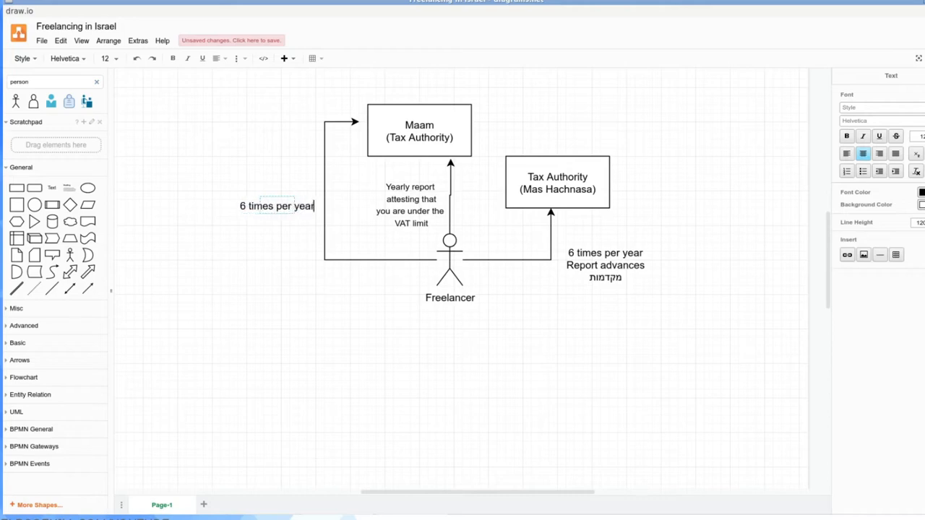
pyautogui.write('reporting M')
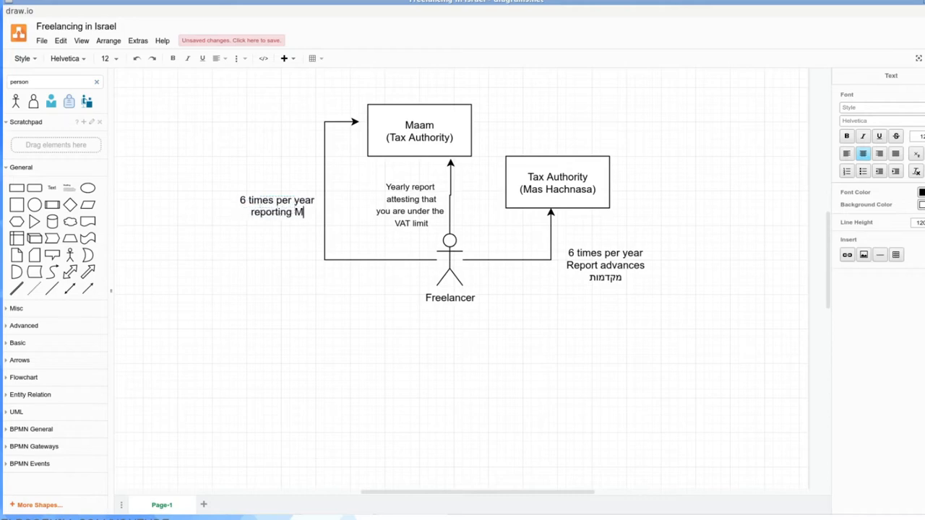
pyautogui.write('reconcil')
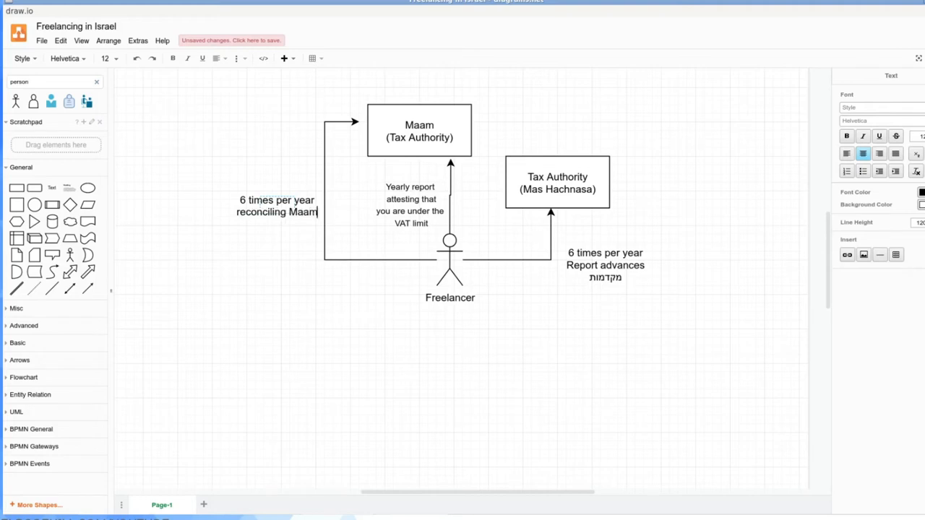
pyautogui.click(277, 206)
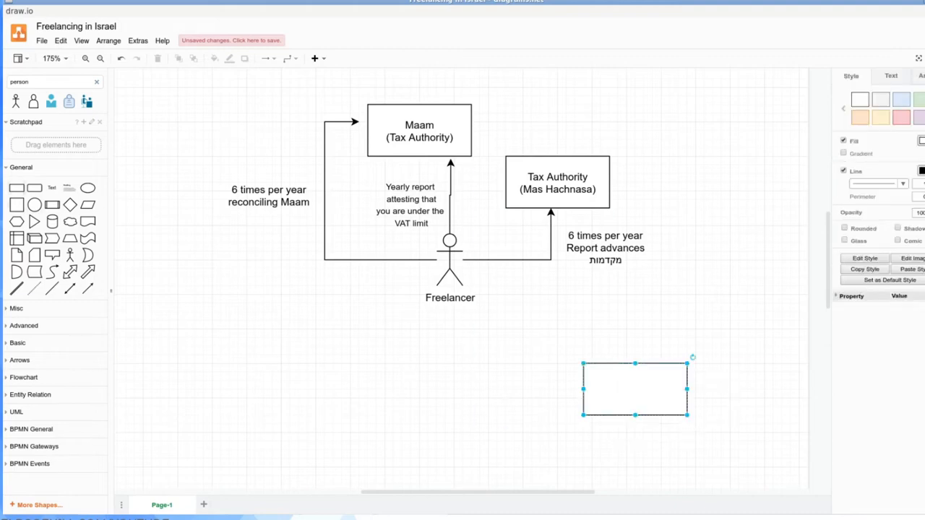
# Label the empty box 'Bituach Leumi' with 'Payments' on a second line
pyautogui.doubleClick(635, 389)
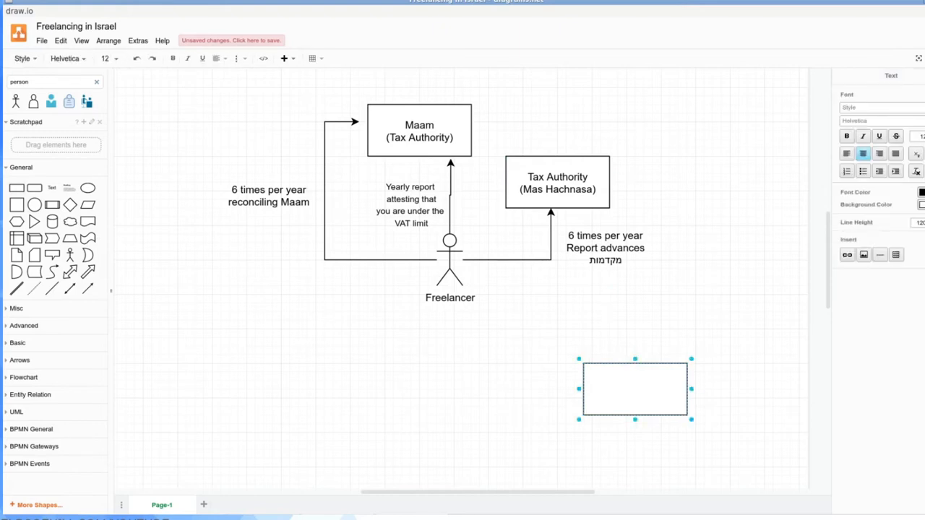
pyautogui.write('Bituach Leumi')
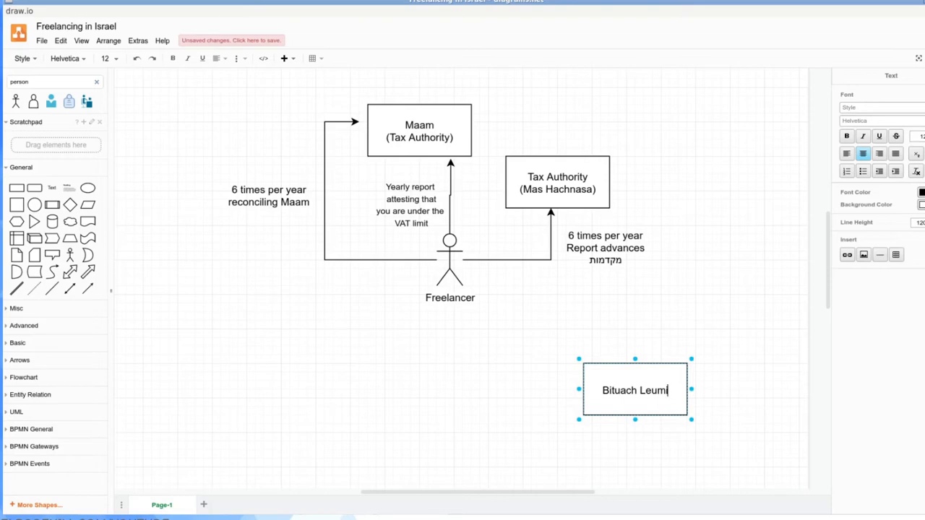
pyautogui.write('Payments')
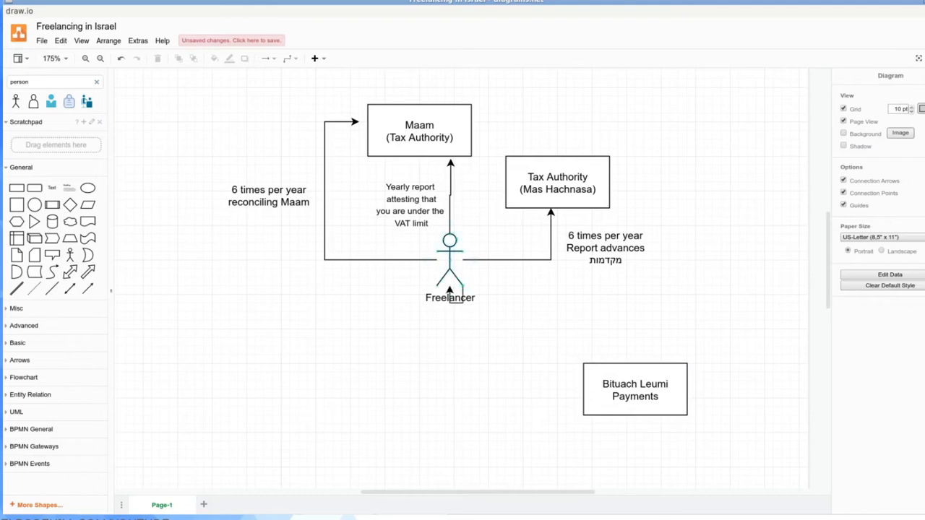
# Draw an arrow from the Freelancer down to the Bituach Leumi Payments box
pyautogui.moveTo(452, 293); pyautogui.dragTo(635, 354)
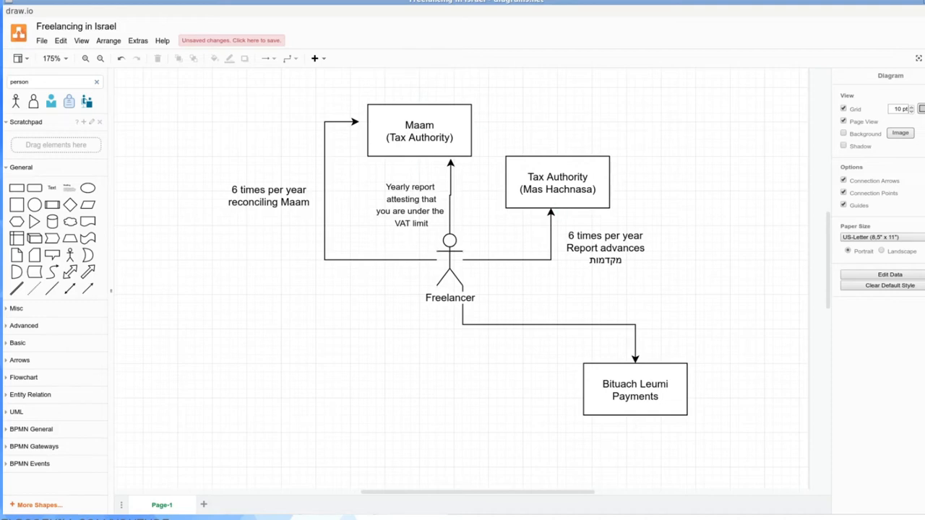
pyautogui.click(634, 389)
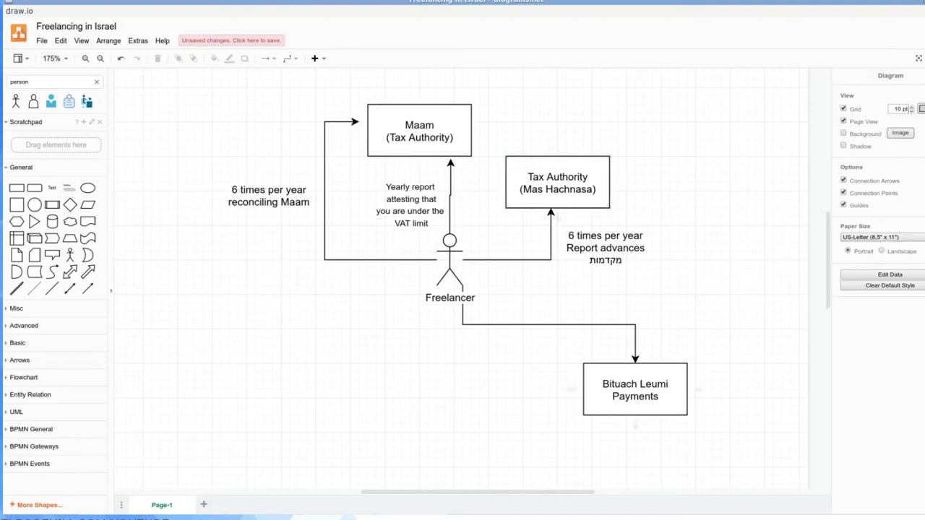
# Add a box labelled Accountant and move it above the Freelancer figure
pyautogui.click(635, 389)
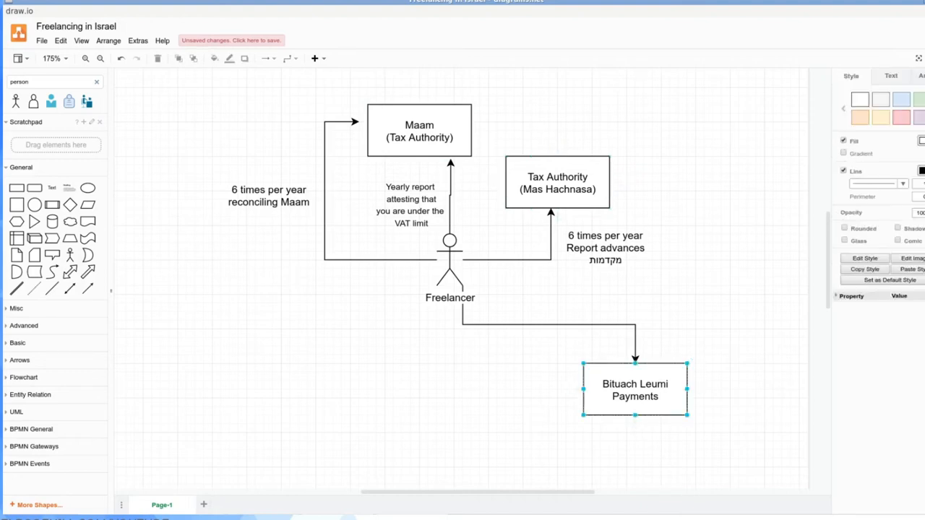
pyautogui.moveTo(635, 388); pyautogui.dragTo(419, 405)
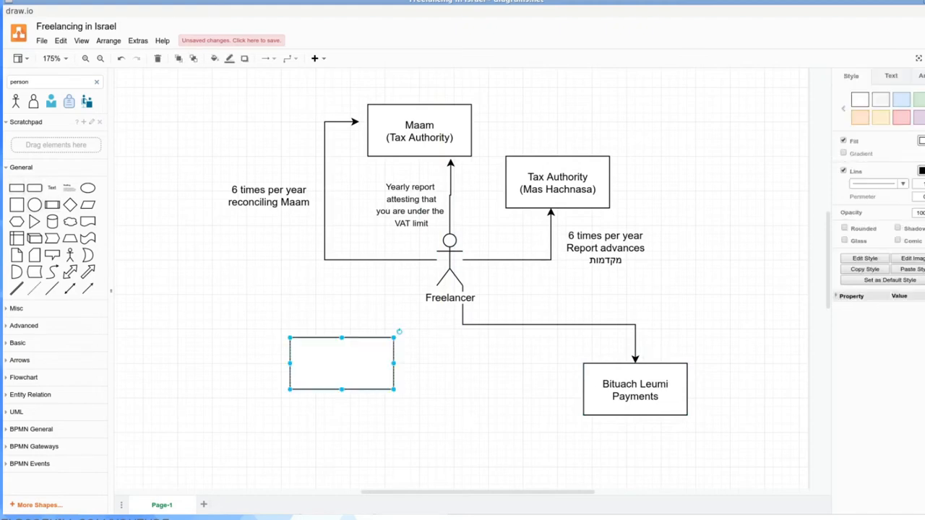
pyautogui.doubleClick(341, 363)
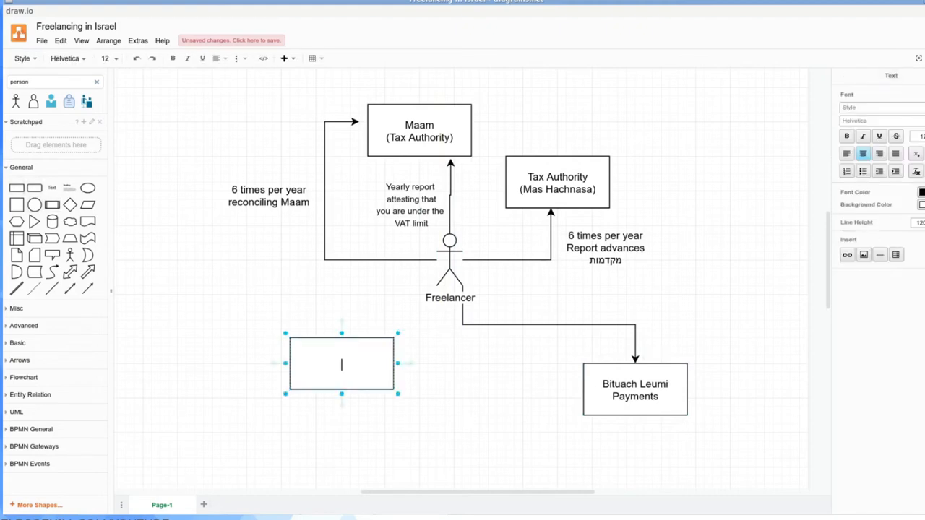
pyautogui.write('Accountant')
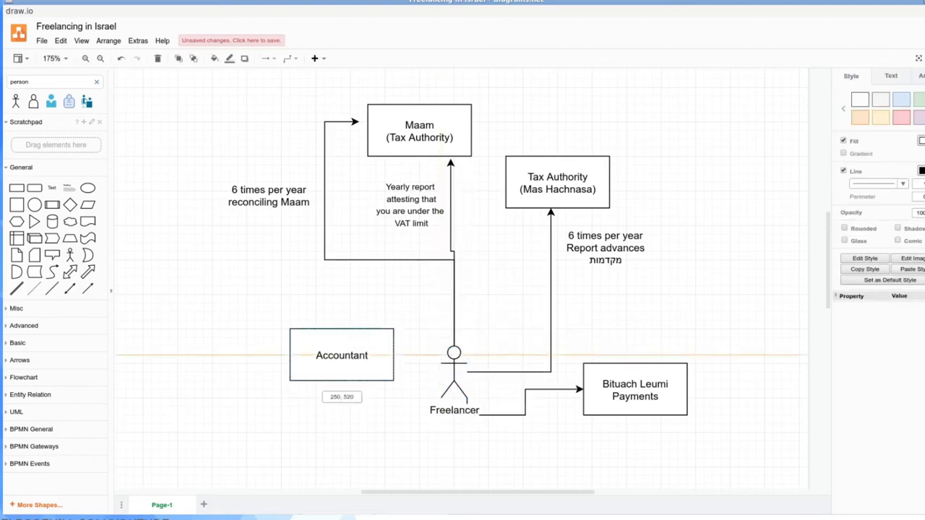
pyautogui.moveTo(341, 355); pyautogui.dragTo(453, 295)
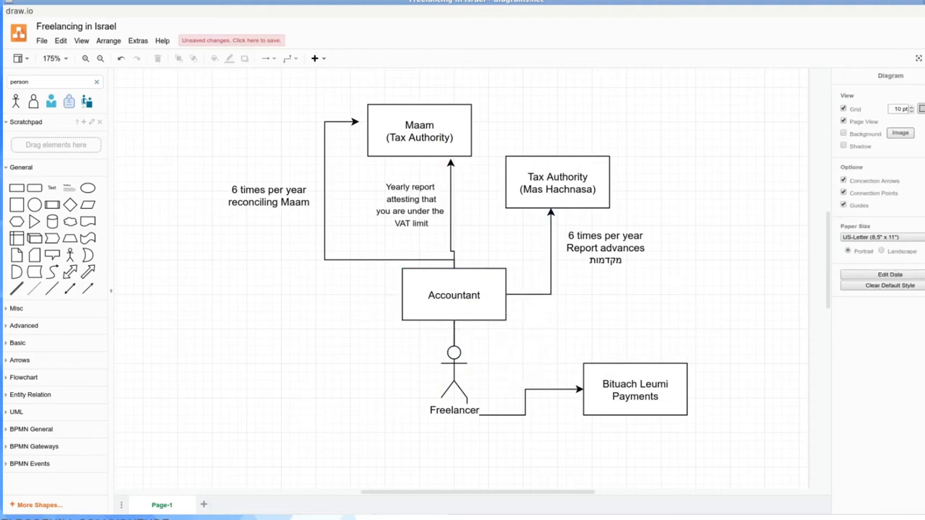
# Connect the Freelancer into the Maam and Tax Authority arrows
pyautogui.click(525, 390)
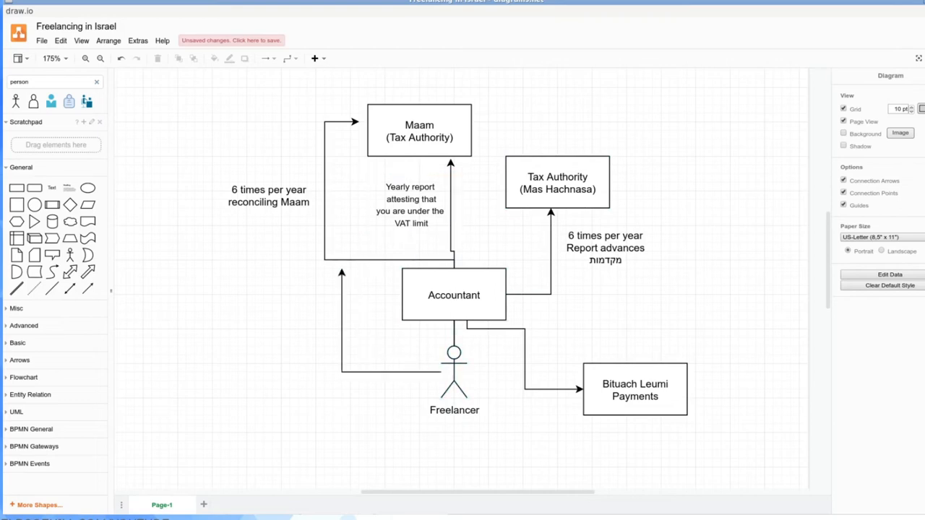
pyautogui.click(325, 318)
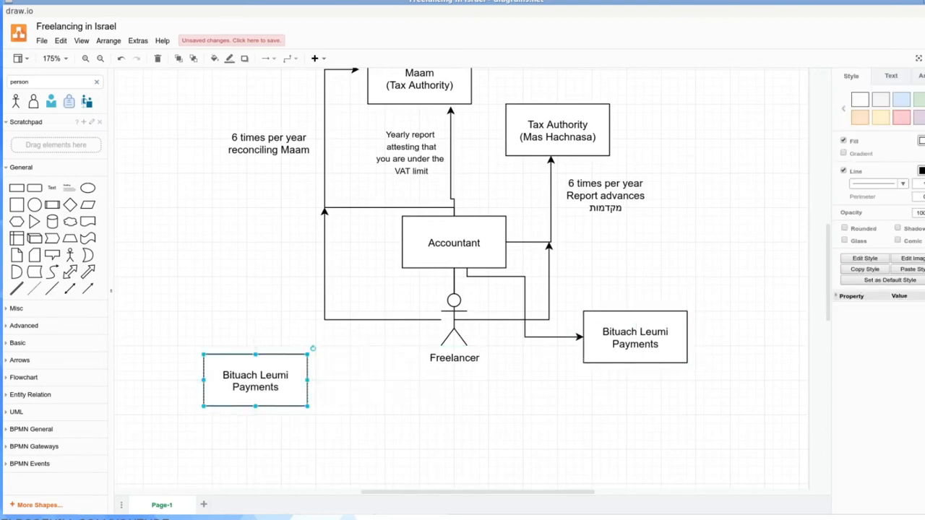
# Label the Pension box and duplicate it to the right as 'Pension agent'
pyautogui.doubleClick(255, 381)
pyautogui.write('Pension')
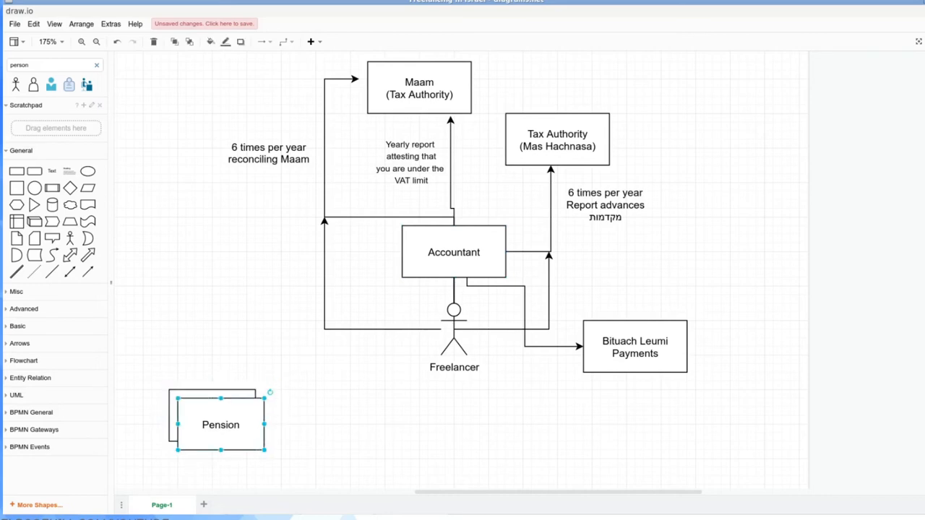
pyautogui.moveTo(221, 425); pyautogui.dragTo(445, 442)
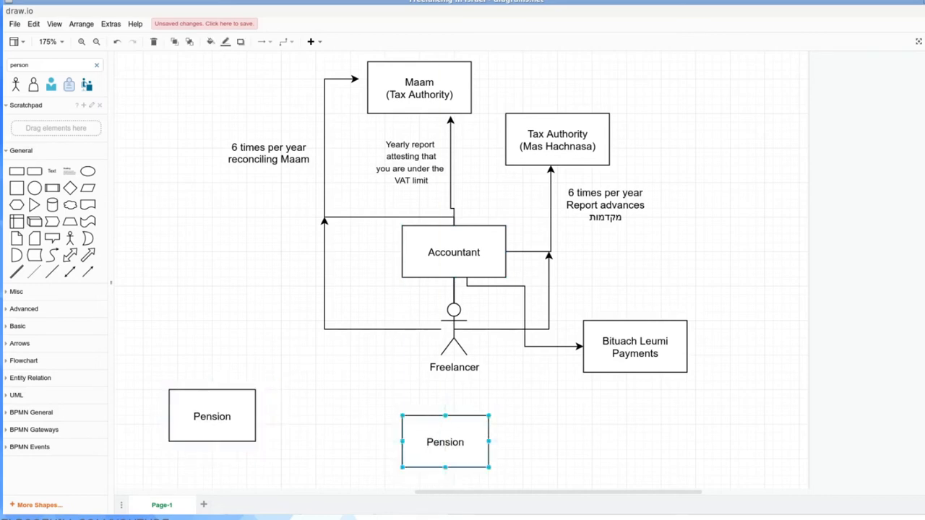
pyautogui.doubleClick(445, 442)
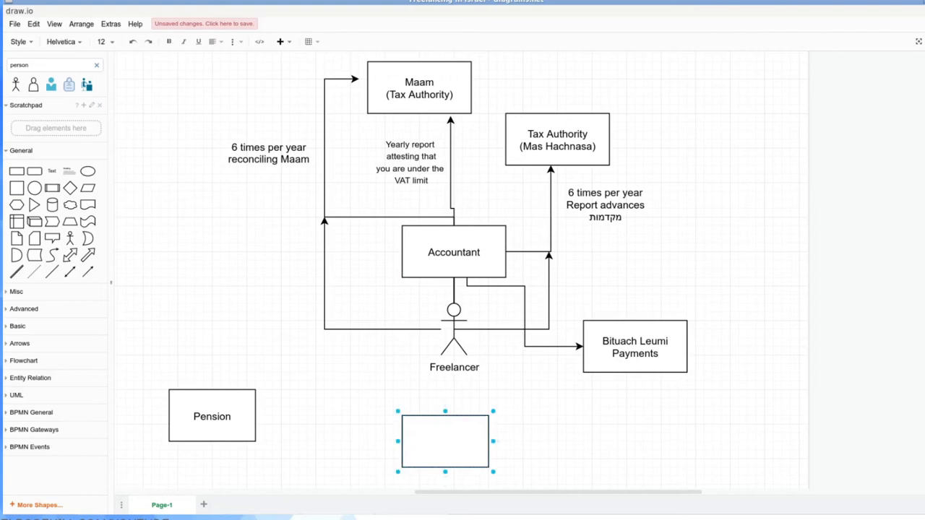
pyautogui.write('Peng')
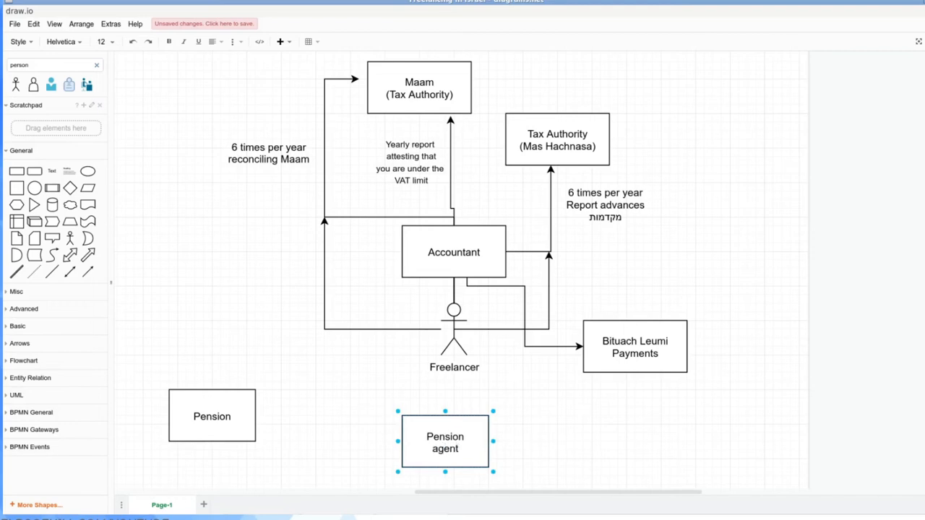
# Move Pension agent beside Pension and connect the Freelancer to it
pyautogui.moveTo(444, 441); pyautogui.dragTo(341, 398)
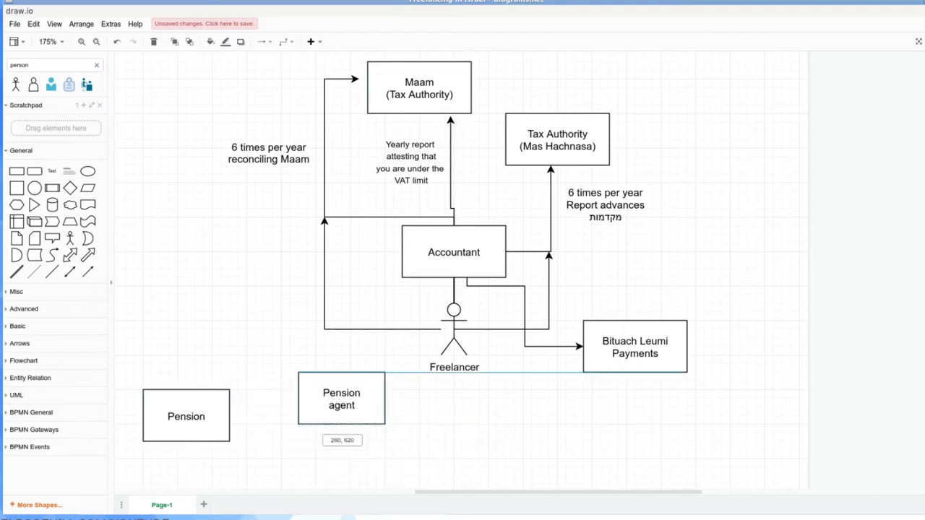
pyautogui.moveTo(342, 398); pyautogui.dragTo(350, 389)
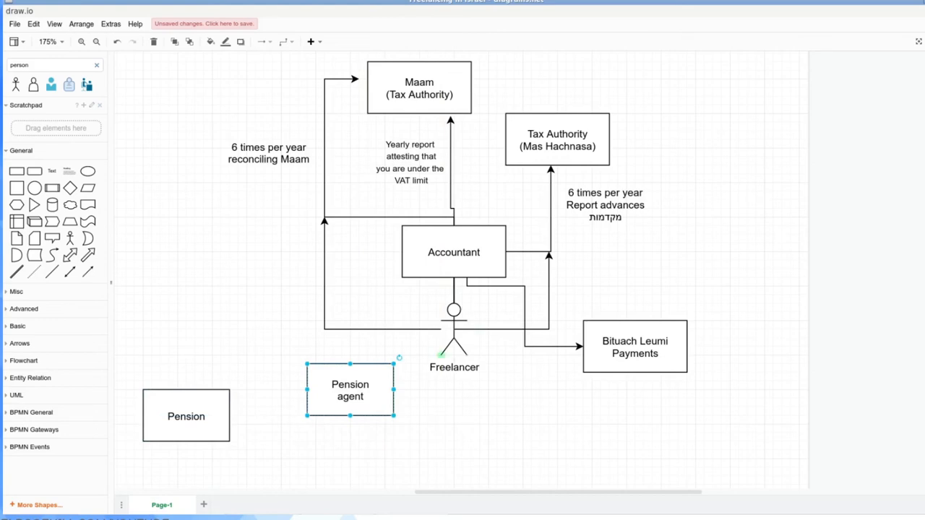
pyautogui.click(453, 253)
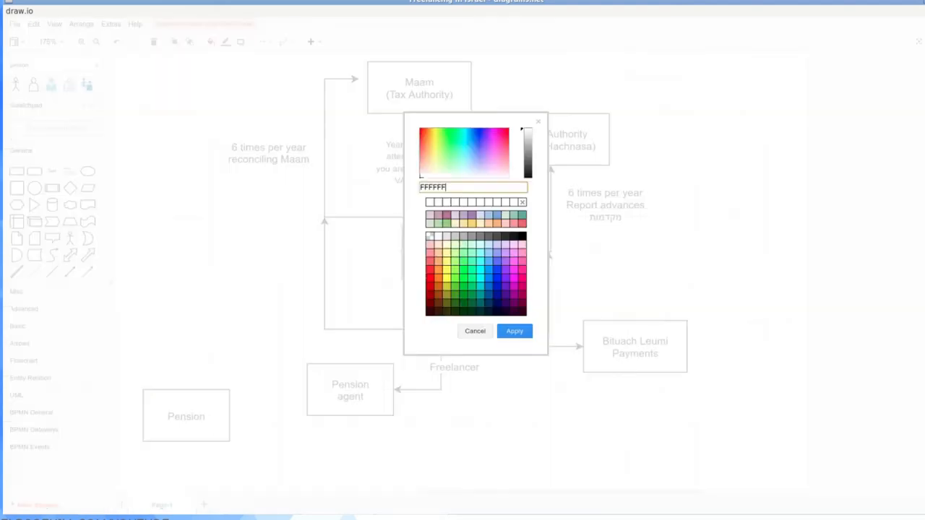
# Fill the Accountant and Pension agent boxes light yellow (FFFF99)
pyautogui.click(435, 157)
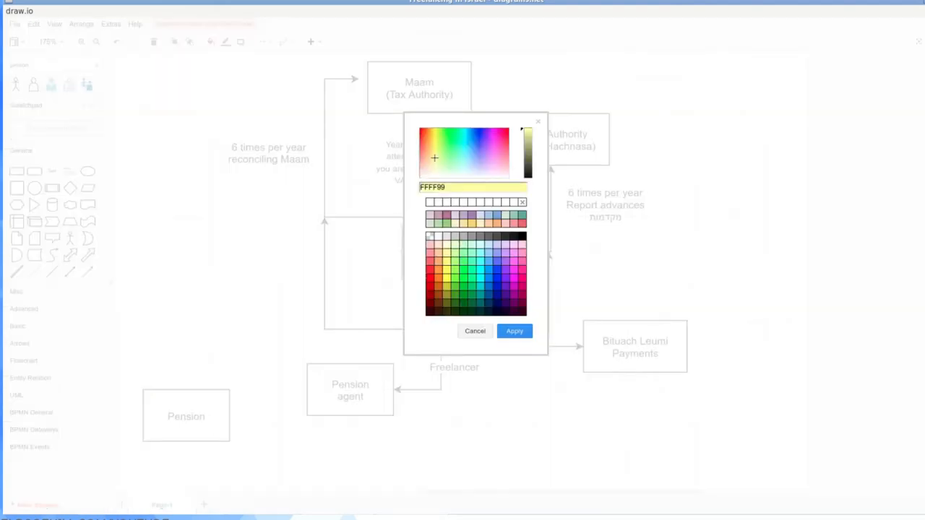
pyautogui.click(514, 331)
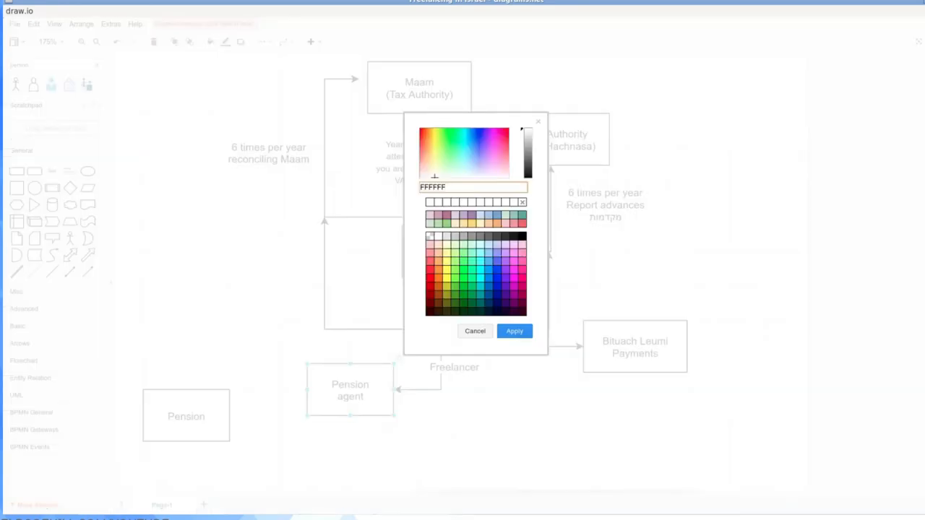
pyautogui.click(514, 331)
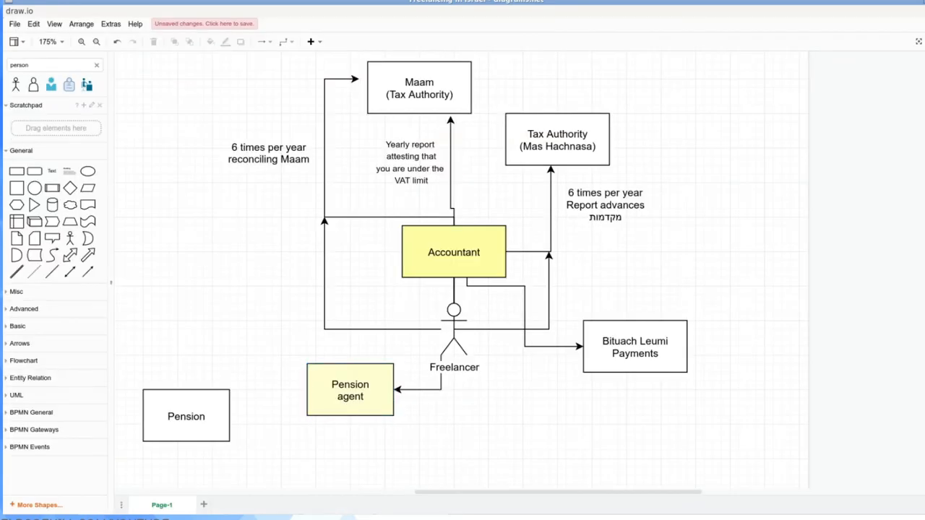
pyautogui.click(454, 333)
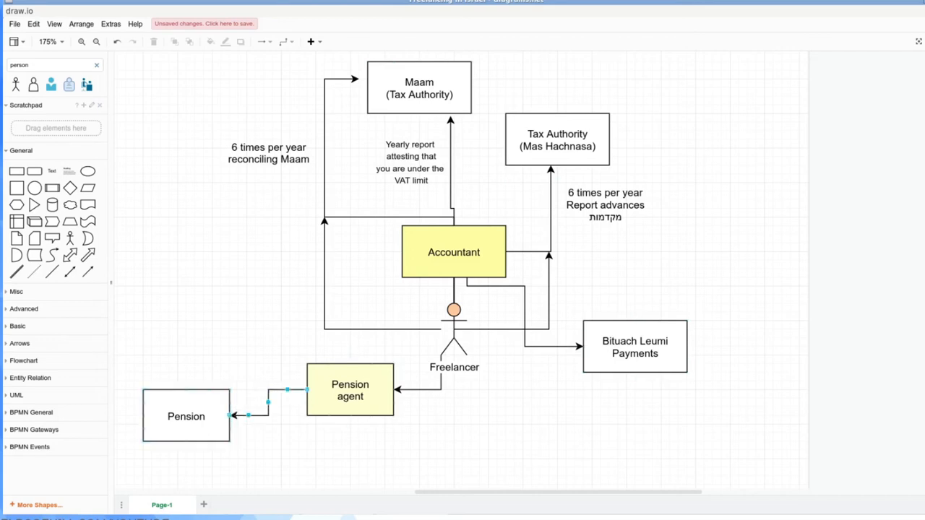
# Add a 'Meitav Dash' box below Pension agent, fed from the Freelancer
pyautogui.scroll(-3)
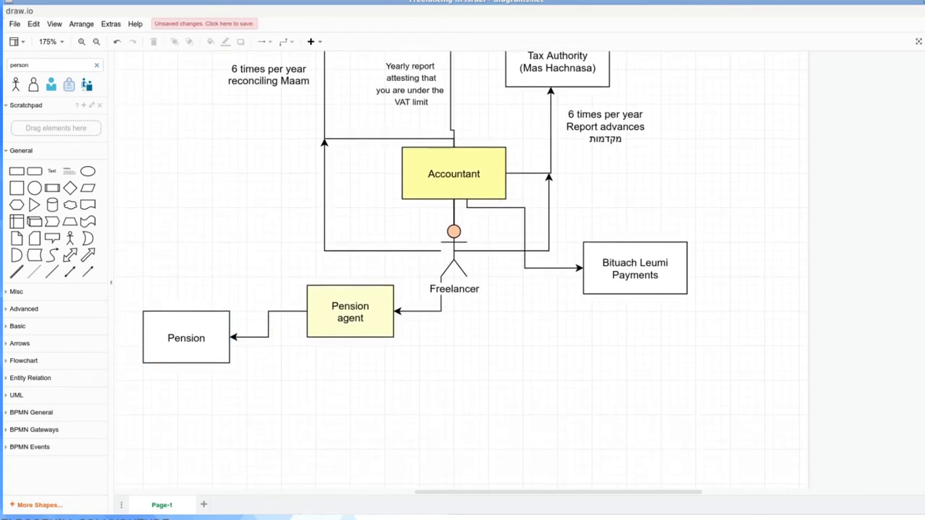
pyautogui.moveTo(186, 336); pyautogui.dragTo(324, 424)
pyautogui.write('Meitav')
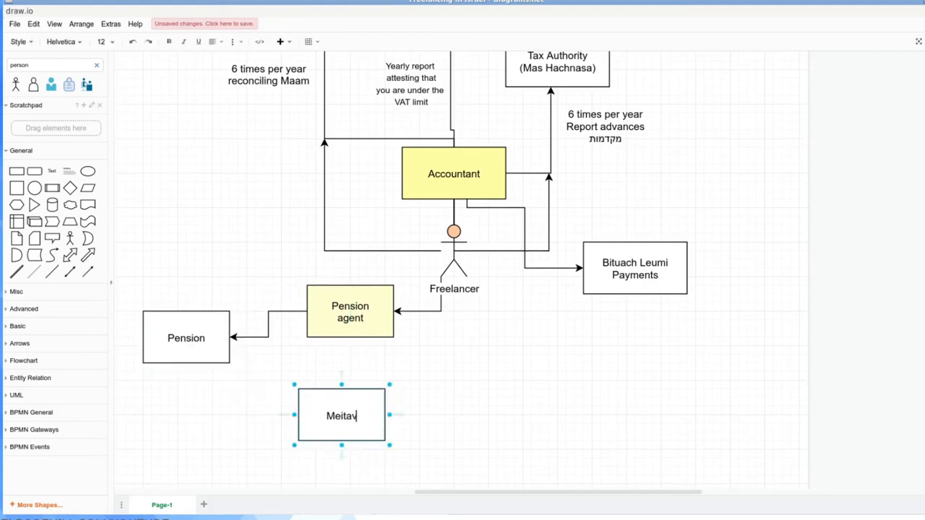
pyautogui.write('Dash')
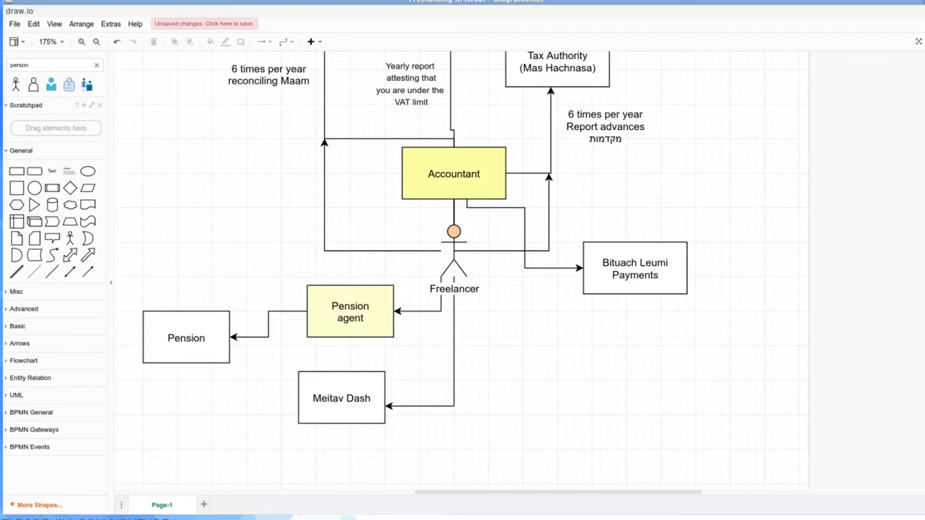
pyautogui.click(186, 337)
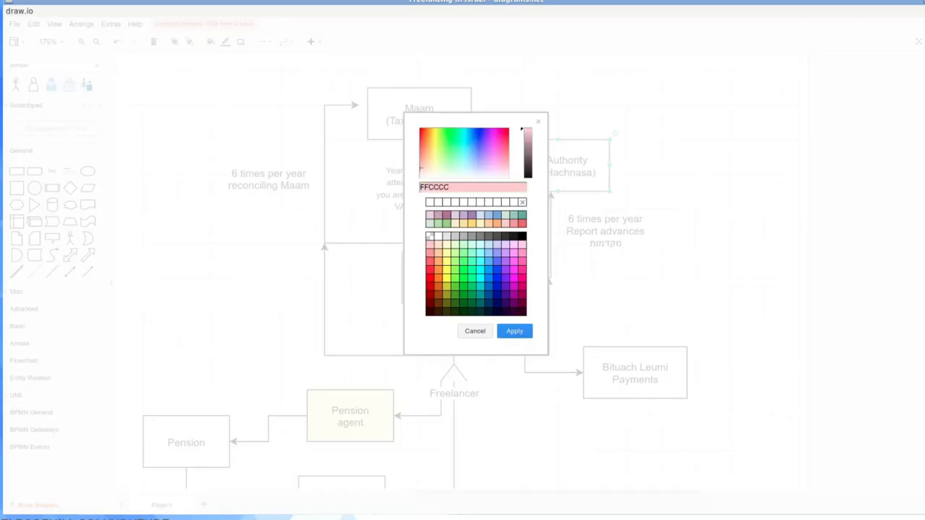
# Fill Tax Authority pink (FFCCCC) and pick a peach fill for Maam
pyautogui.click(514, 331)
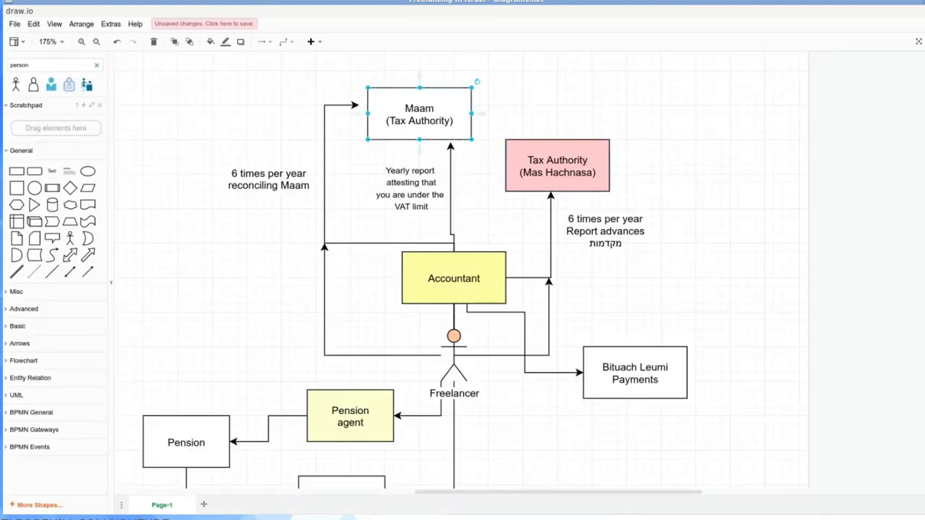
pyautogui.click(209, 42)
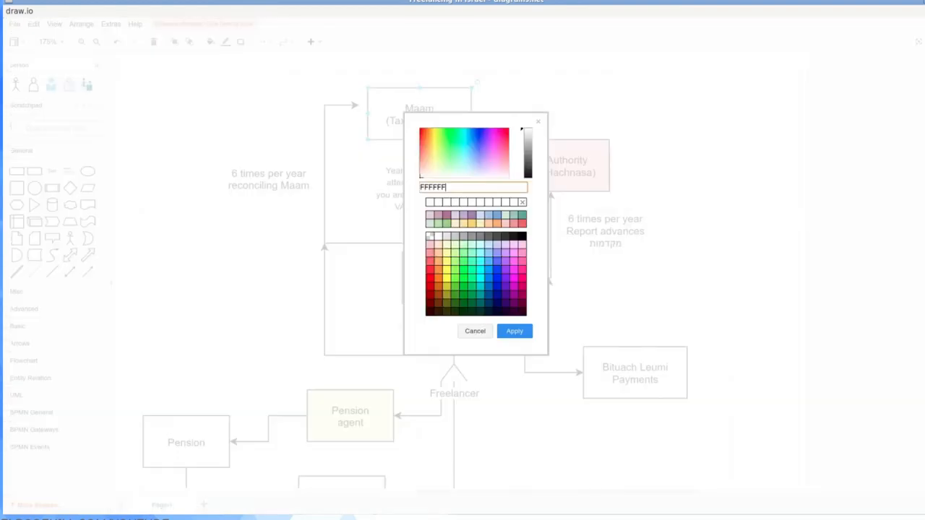
pyautogui.click(427, 167)
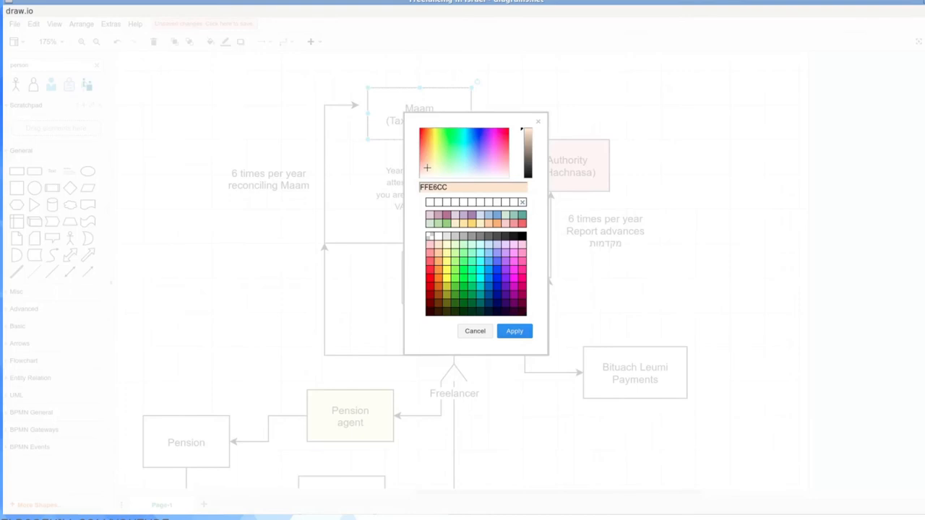
# Apply the peach (FFE6CC) fill to Maam and confirm the colour choice
pyautogui.click(514, 331)
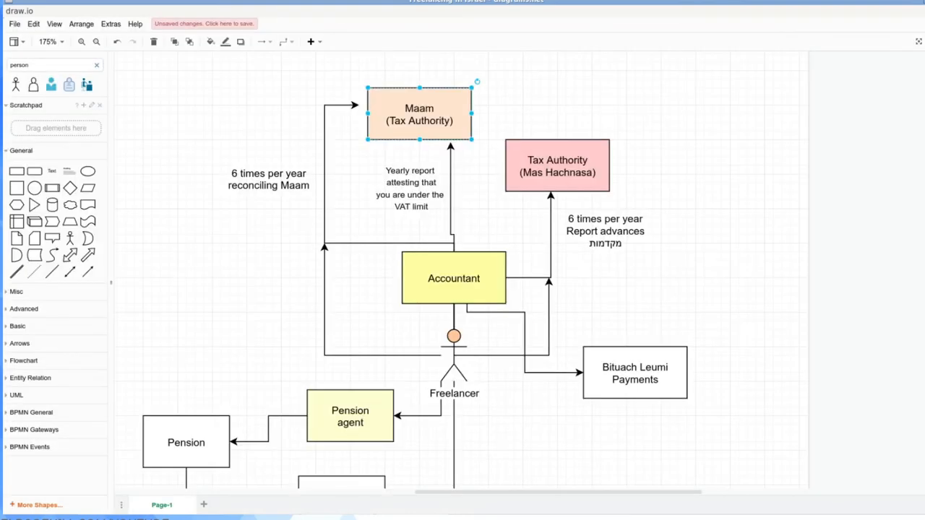
pyautogui.click(210, 41)
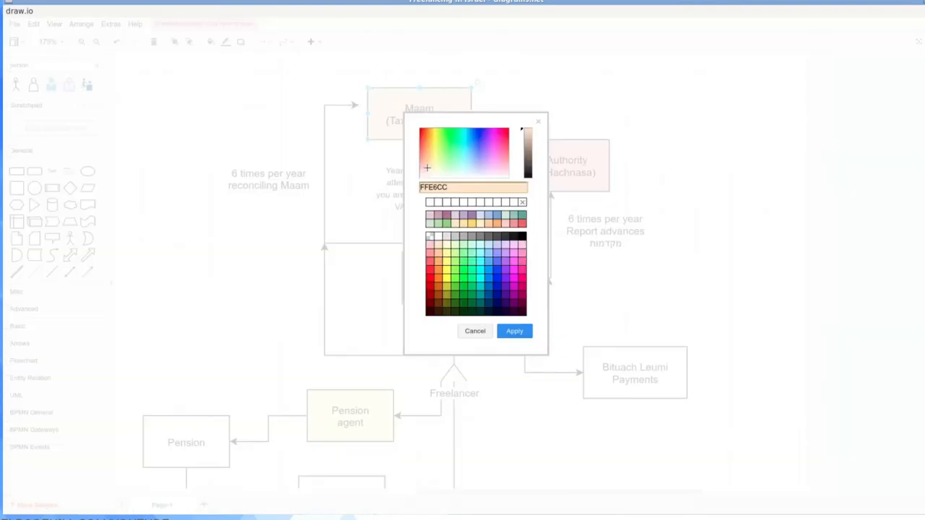
pyautogui.click(514, 331)
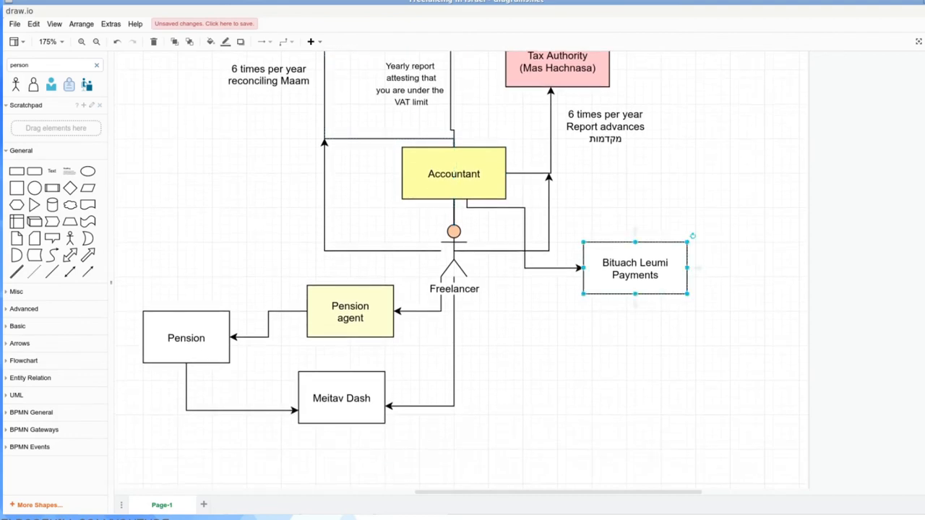
# Fill Bituach Leumi Payments and Maam pink (FFCCCC) to match Tax Authority
pyautogui.click(211, 41)
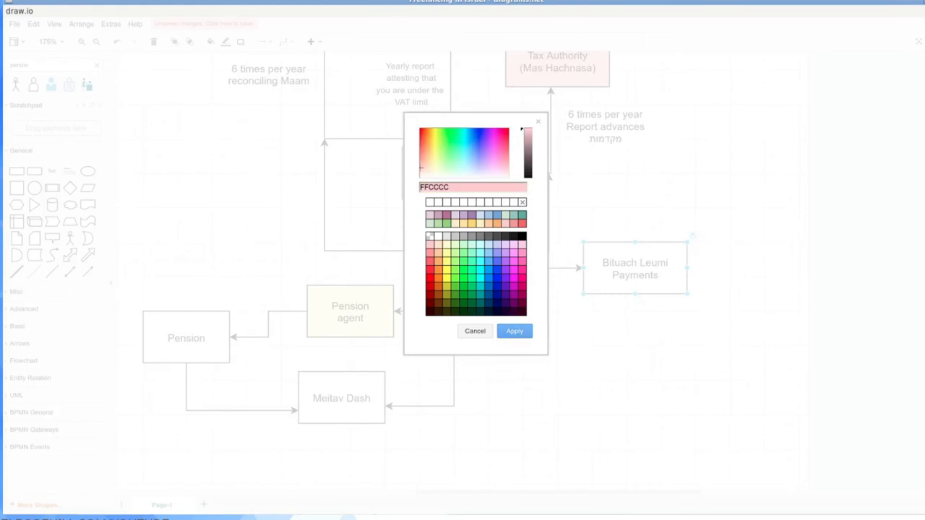
pyautogui.click(514, 331)
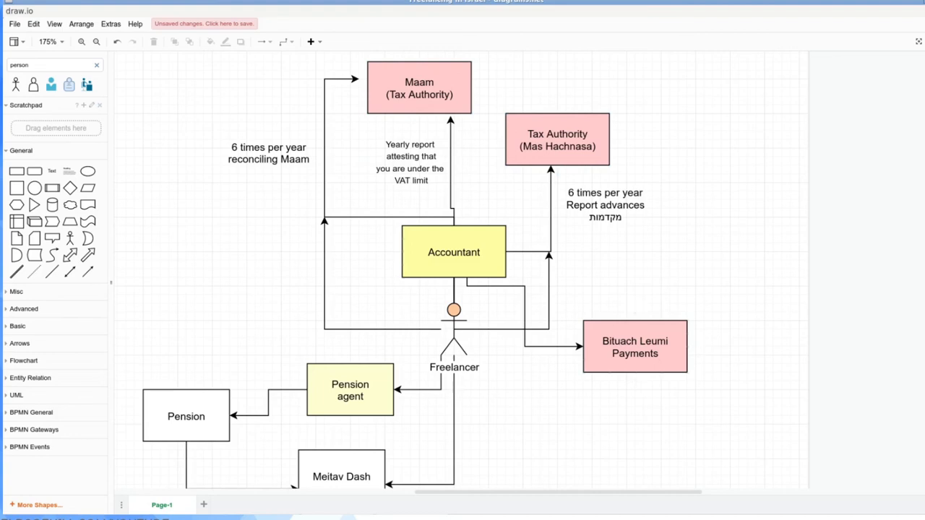
pyautogui.click(454, 252)
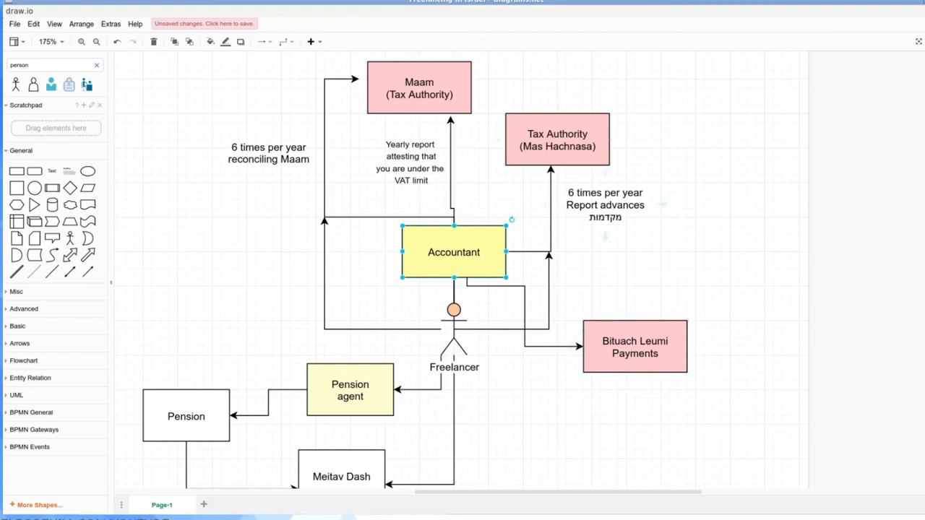
pyautogui.scroll(-3)
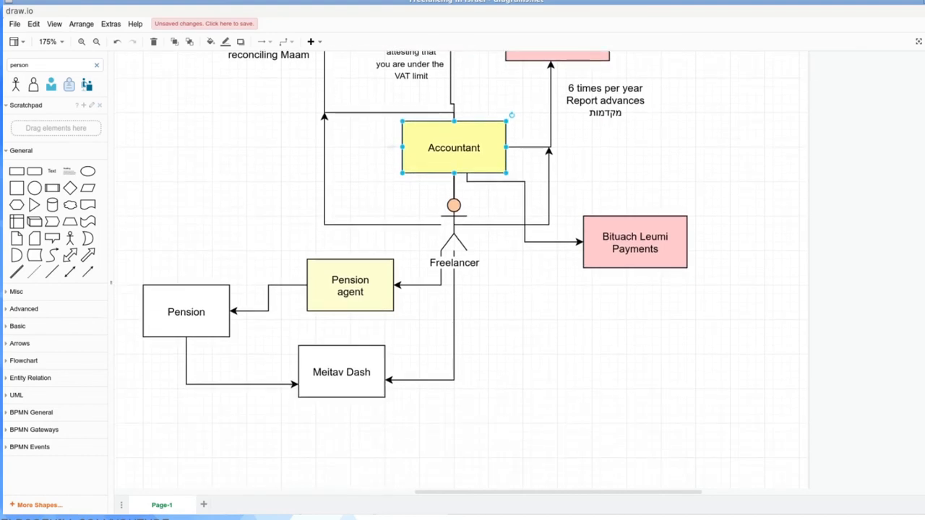
pyautogui.hscroll(3)
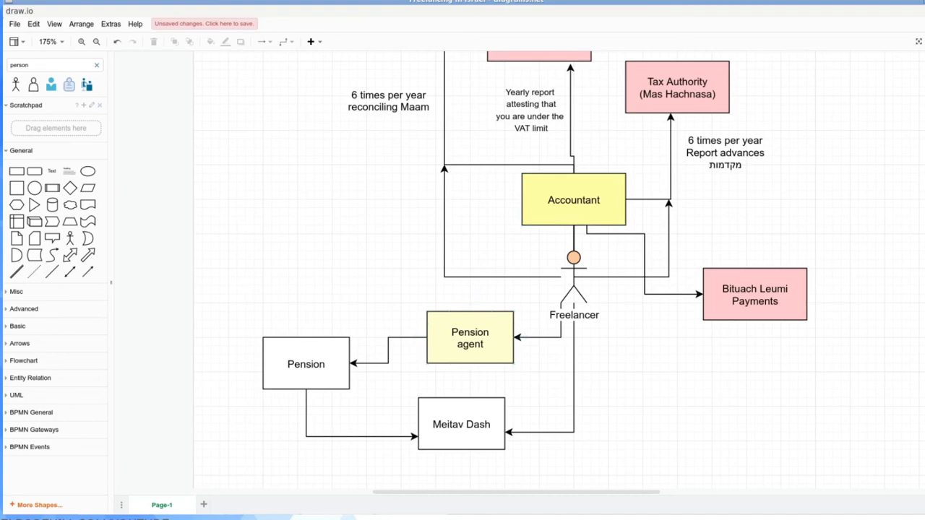
pyautogui.click(306, 363)
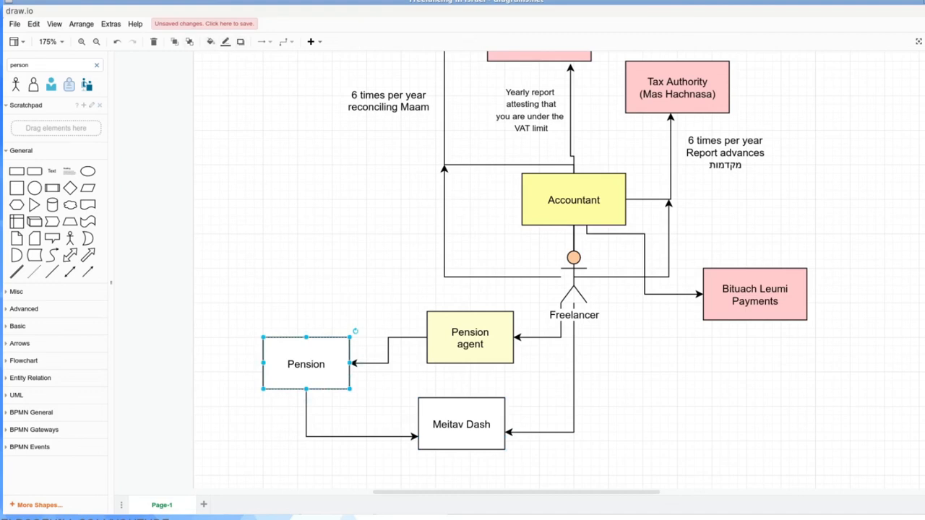
# Fill the Pension box pink (FFCCCC), leaving Meitav Dash white
pyautogui.click(210, 41)
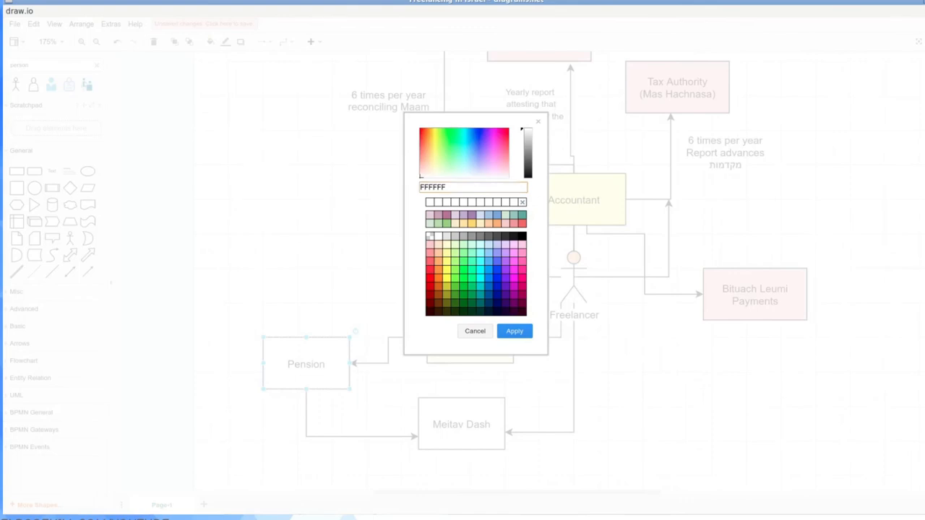
pyautogui.click(514, 331)
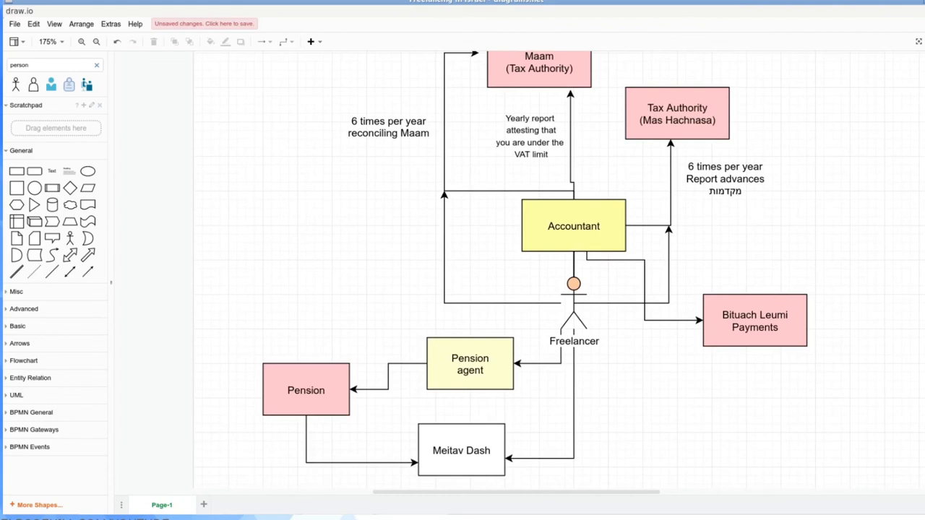
pyautogui.click(461, 450)
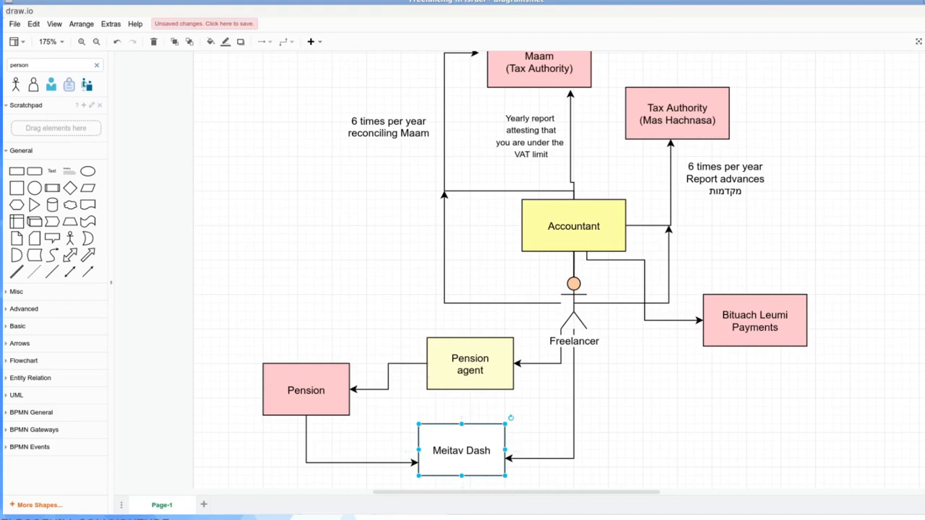
pyautogui.click(574, 225)
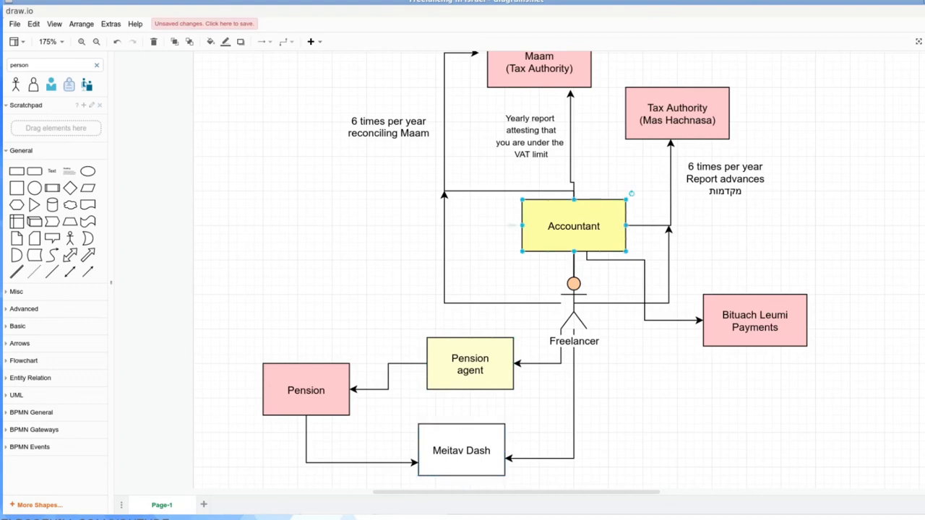